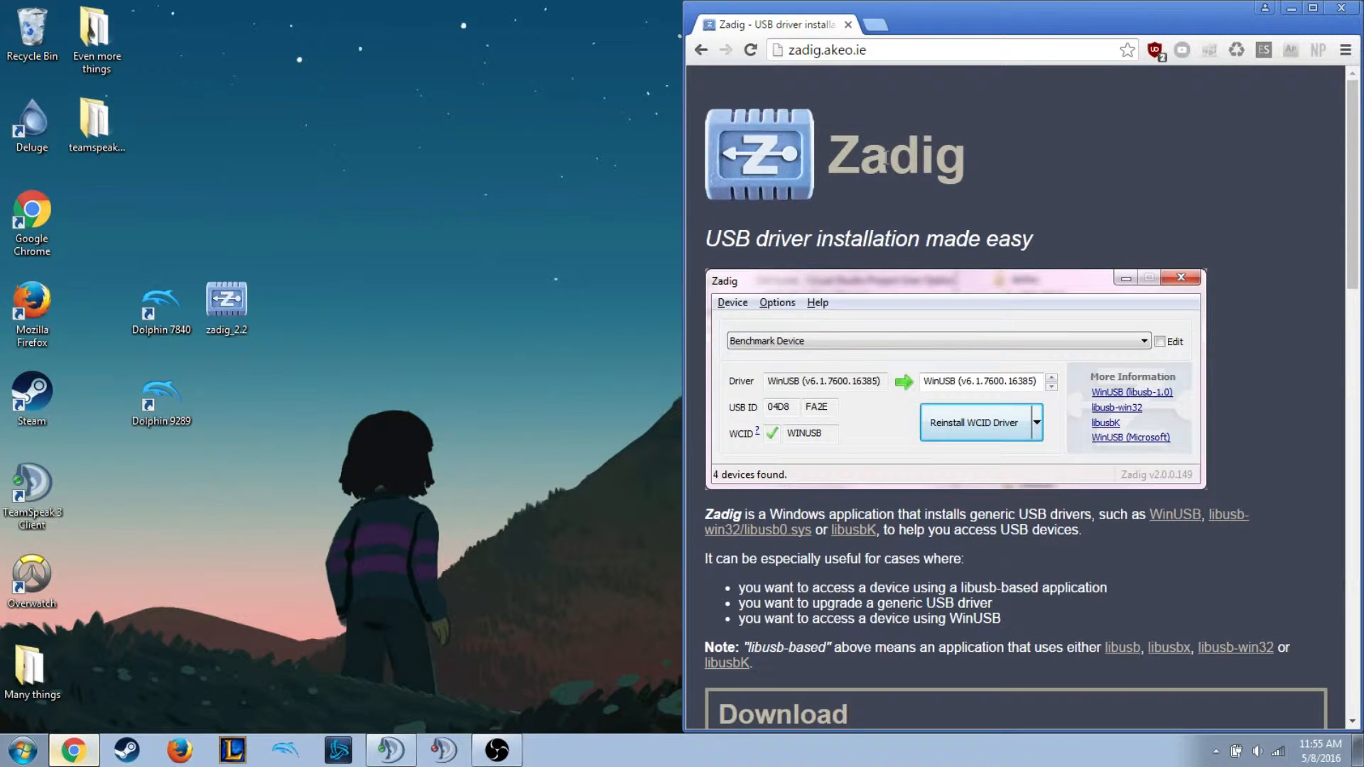
{"action": "mouse_move", "coordinate": [491, 211]}
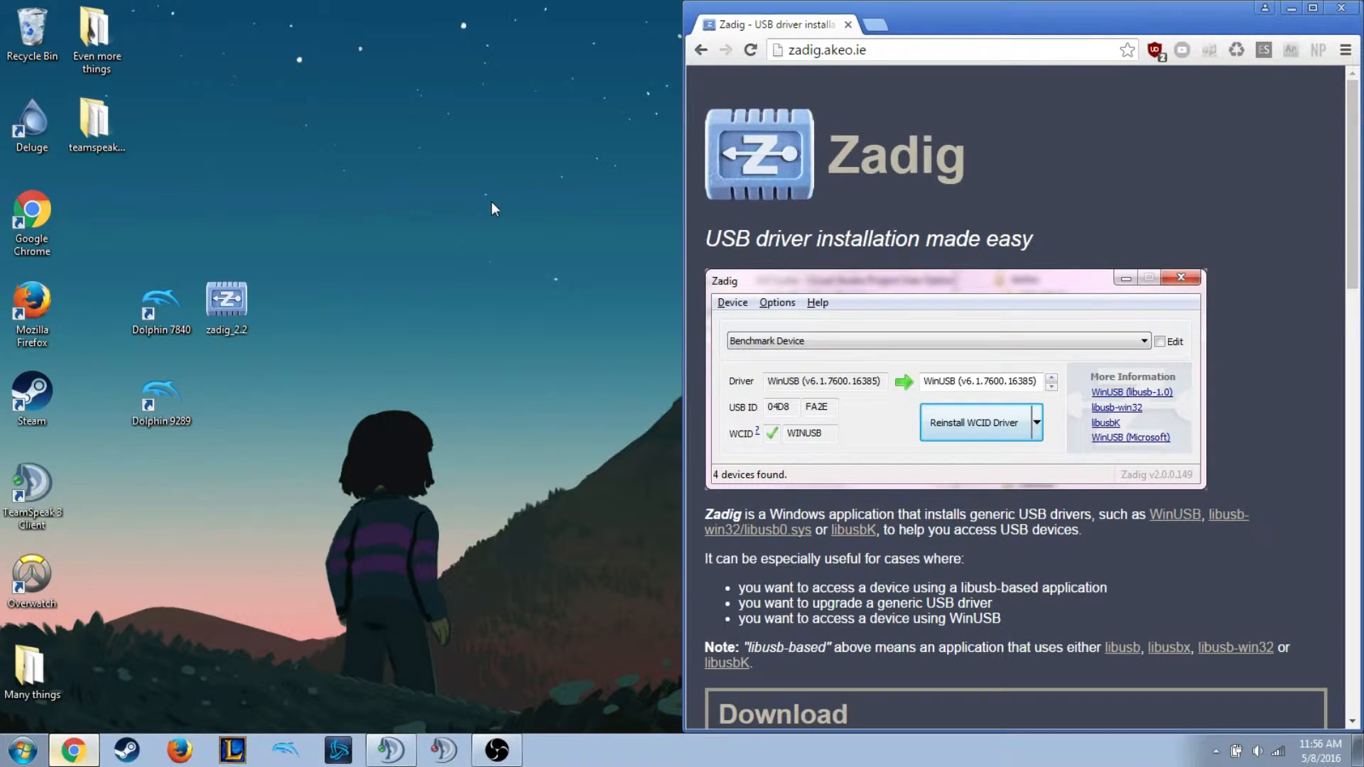
{"action": "mouse_move", "coordinate": [159, 355]}
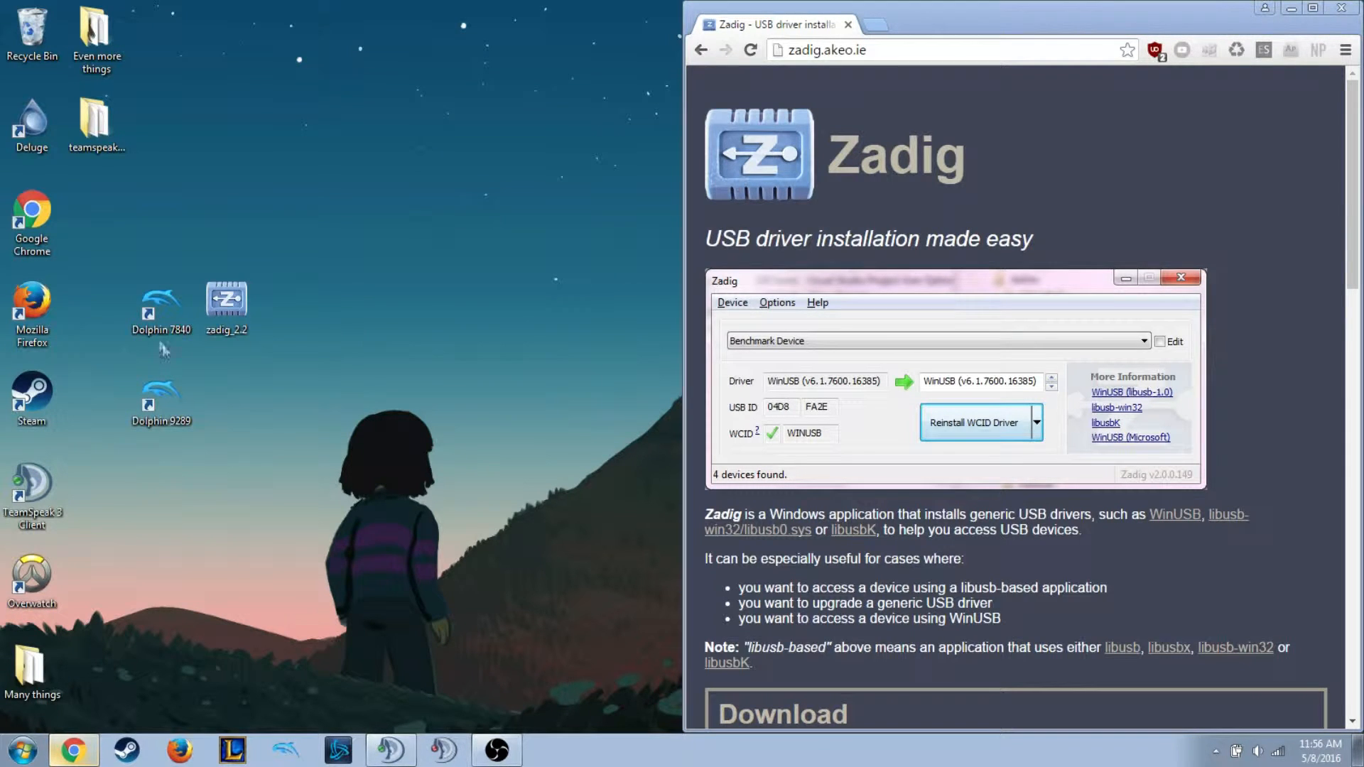
{"action": "mouse_move", "coordinate": [226, 384]}
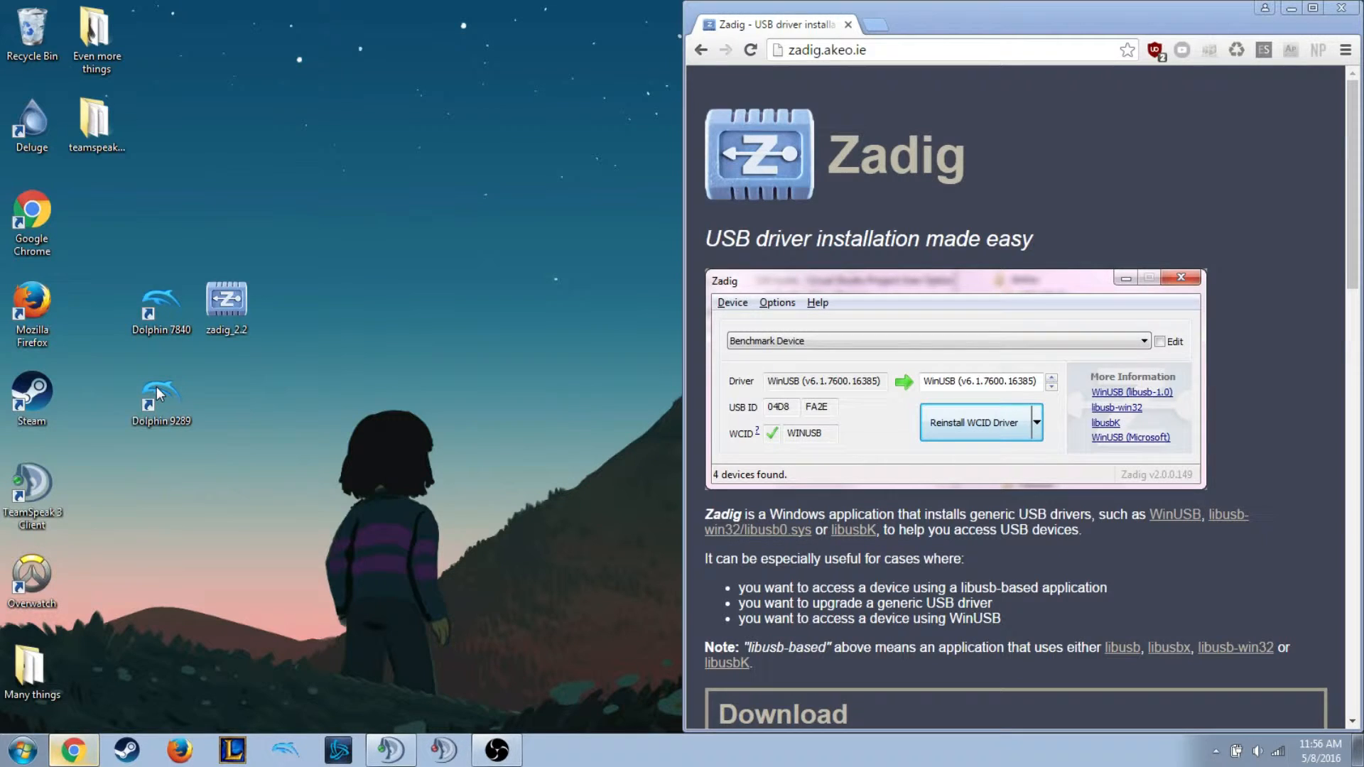
{"action": "mouse_move", "coordinate": [328, 392]}
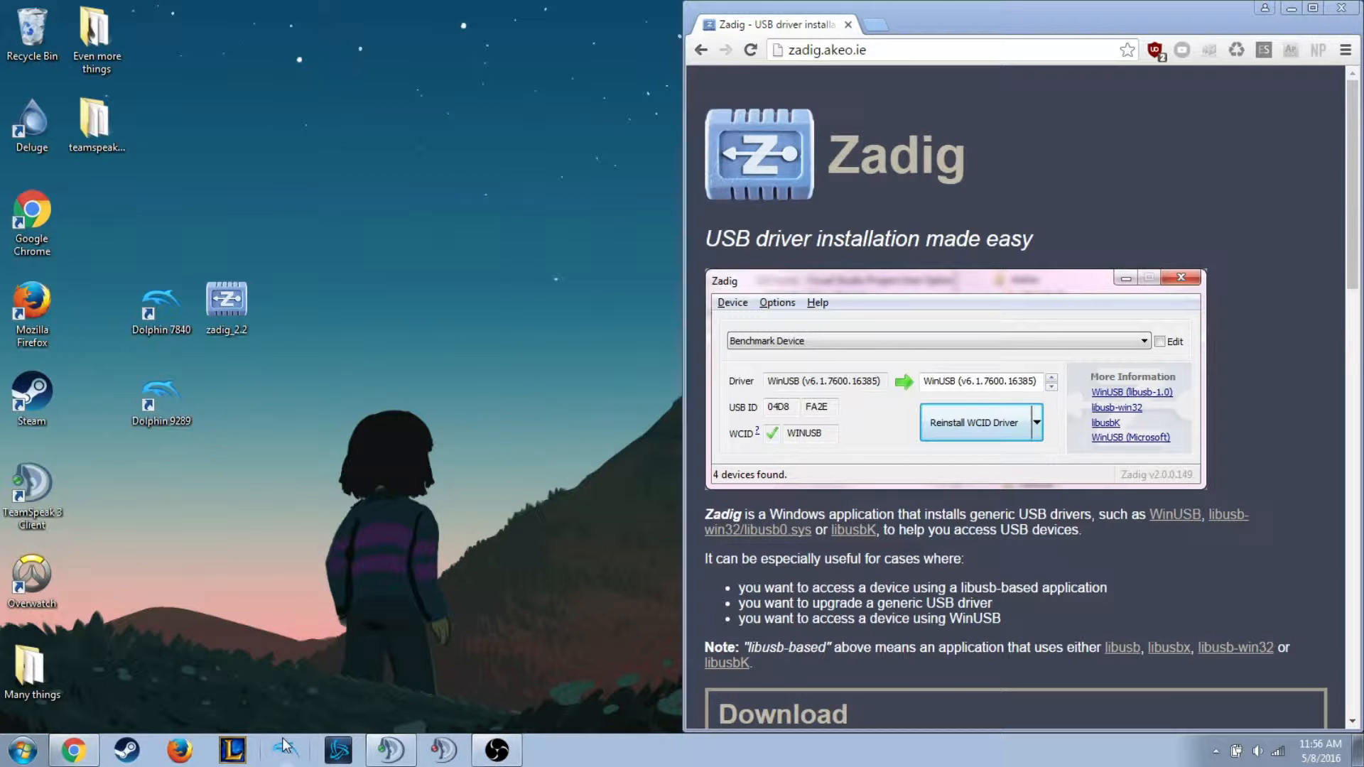
Launch Dolphin and check Controllers, where the GameCube adapter reads Adapter Not Detected.
{"action": "left_click", "coordinate": [281, 749]}
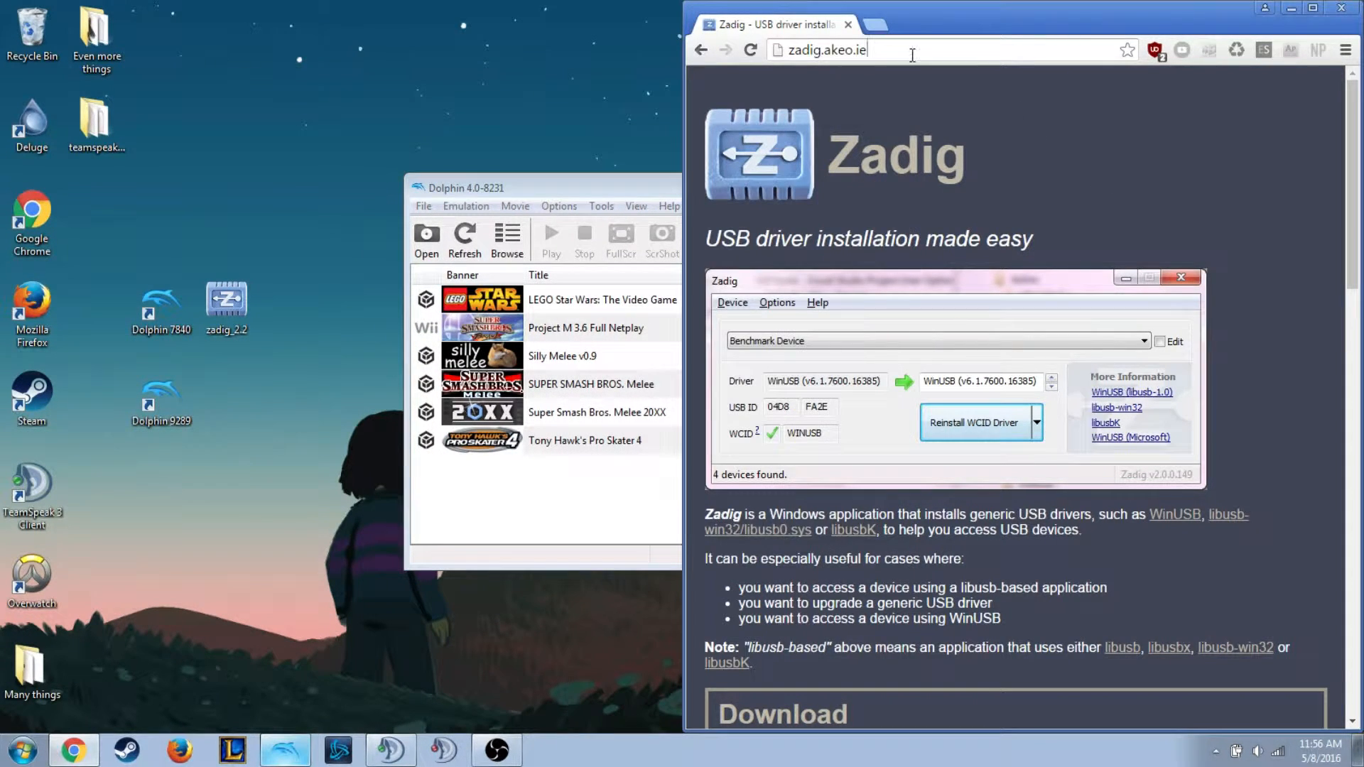
{"action": "mouse_move", "coordinate": [907, 114]}
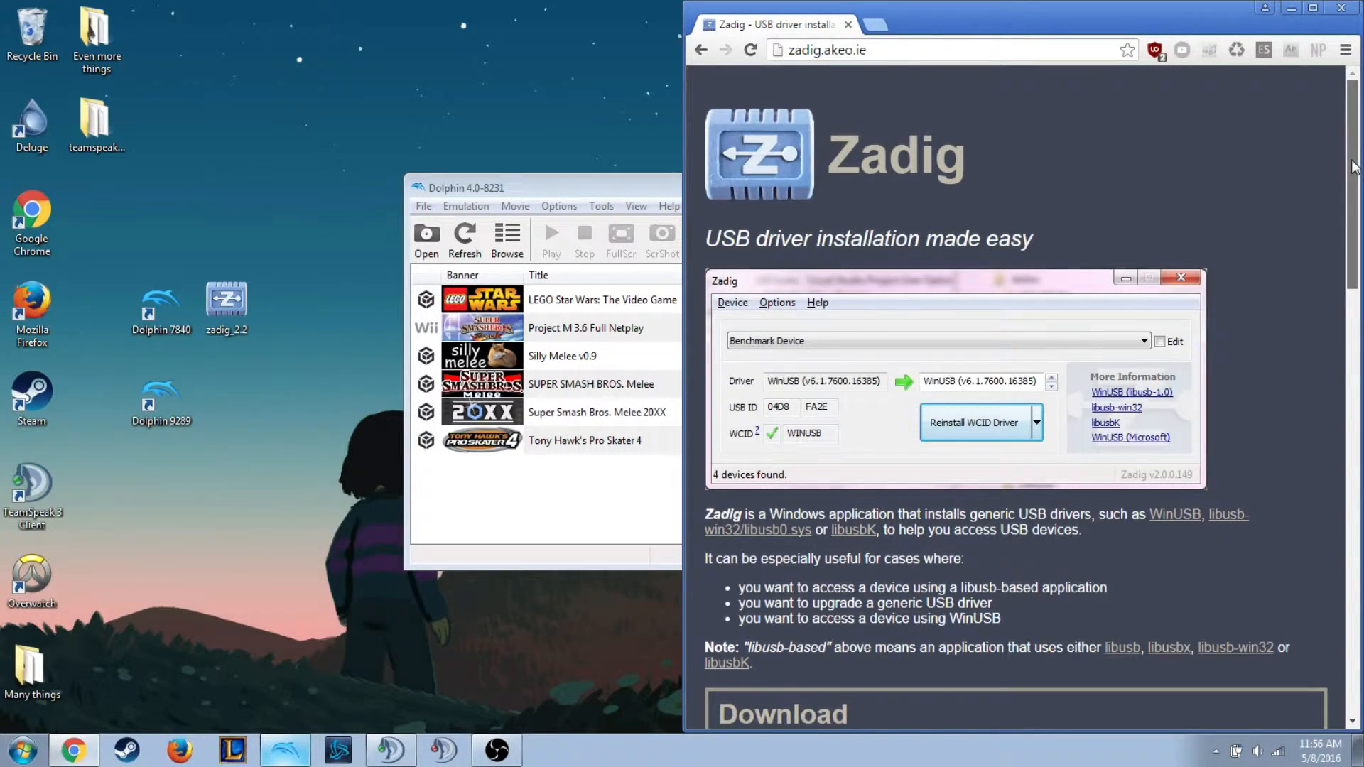
{"action": "scroll", "scroll_direction": "down", "scroll_amount": 3}
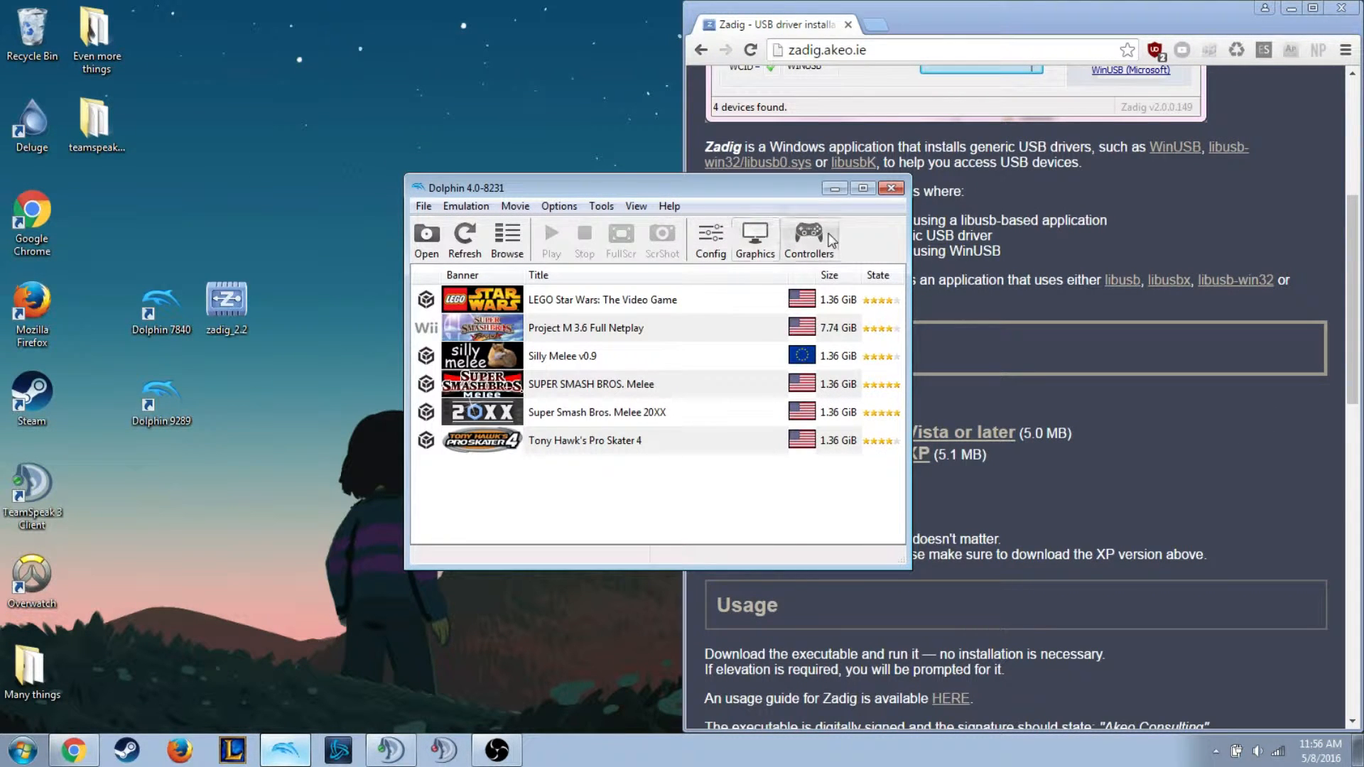
{"action": "left_click", "coordinate": [809, 232]}
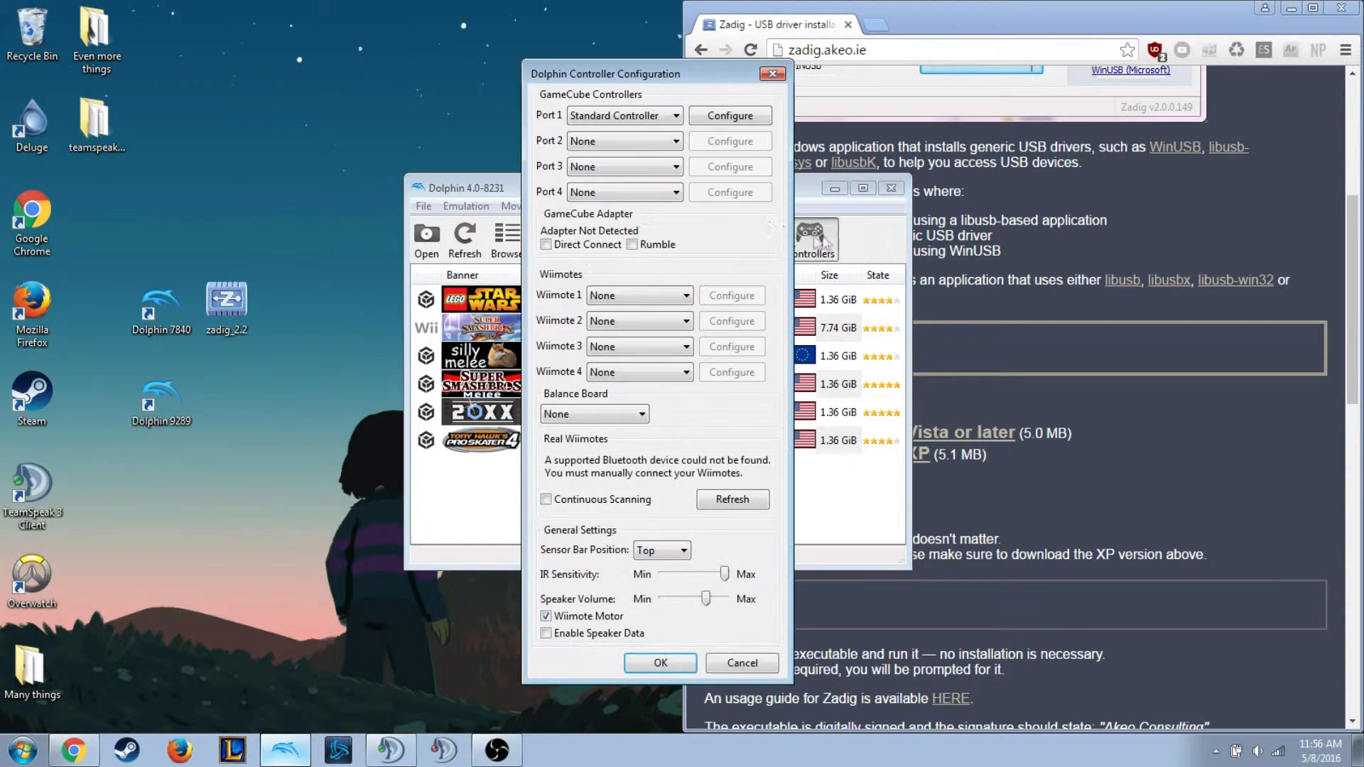
{"action": "left_click", "coordinate": [730, 115]}
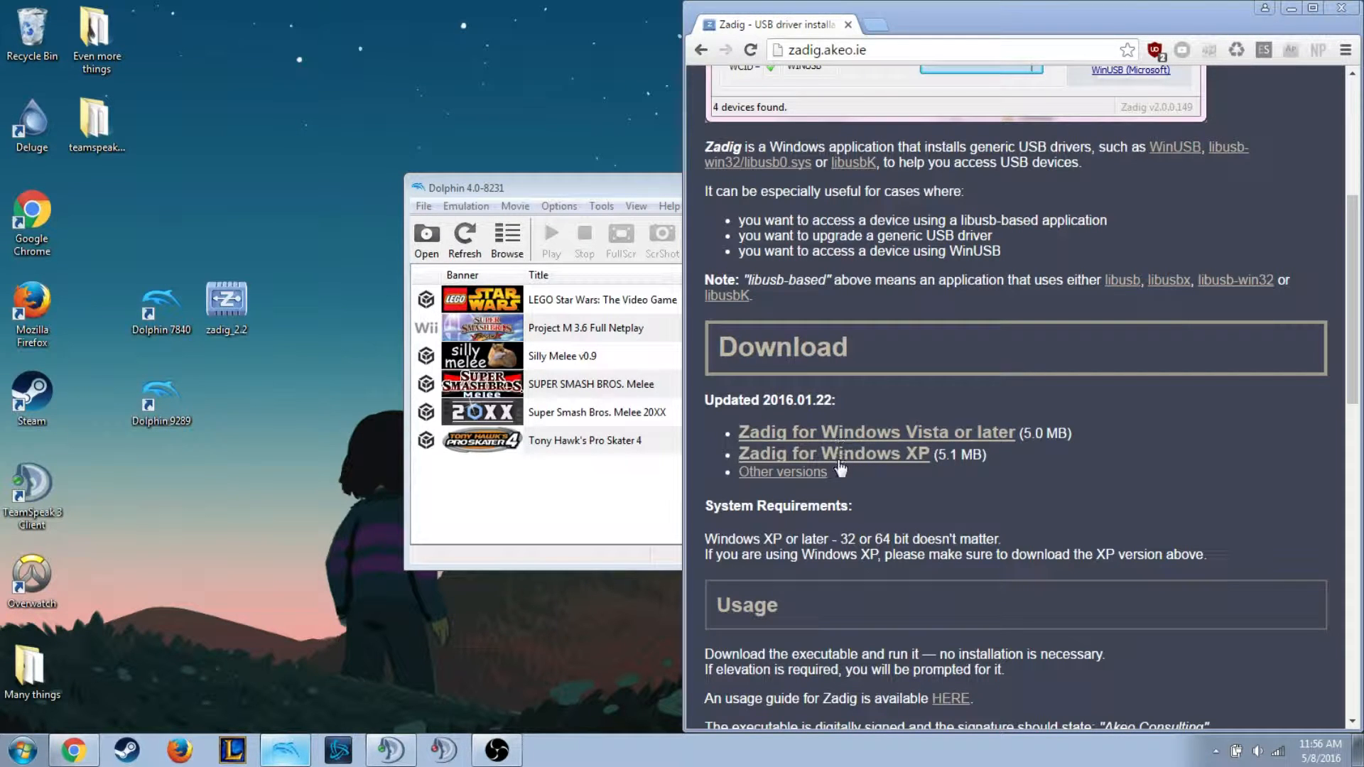
{"action": "mouse_move", "coordinate": [867, 409]}
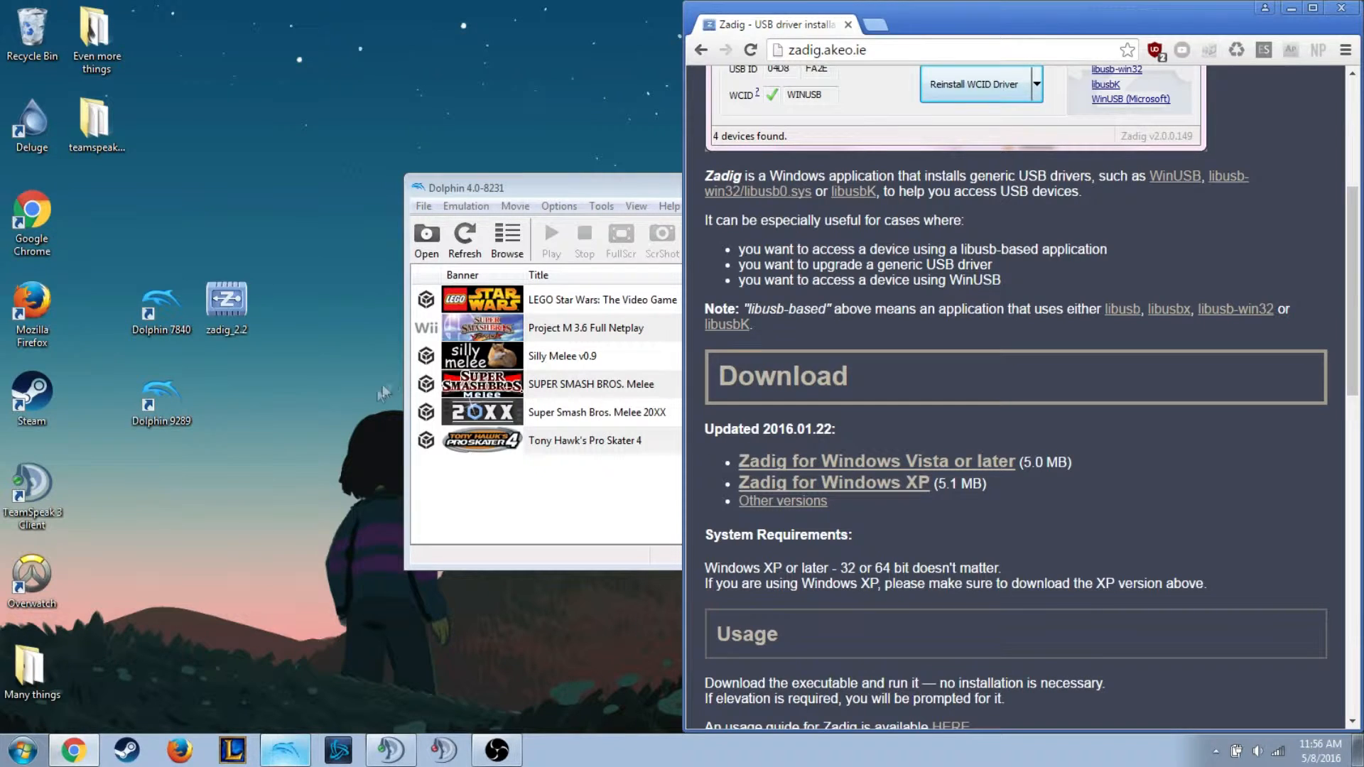
Start Zadig 2.2 from its desktop shortcut.
{"action": "left_click", "coordinate": [226, 300]}
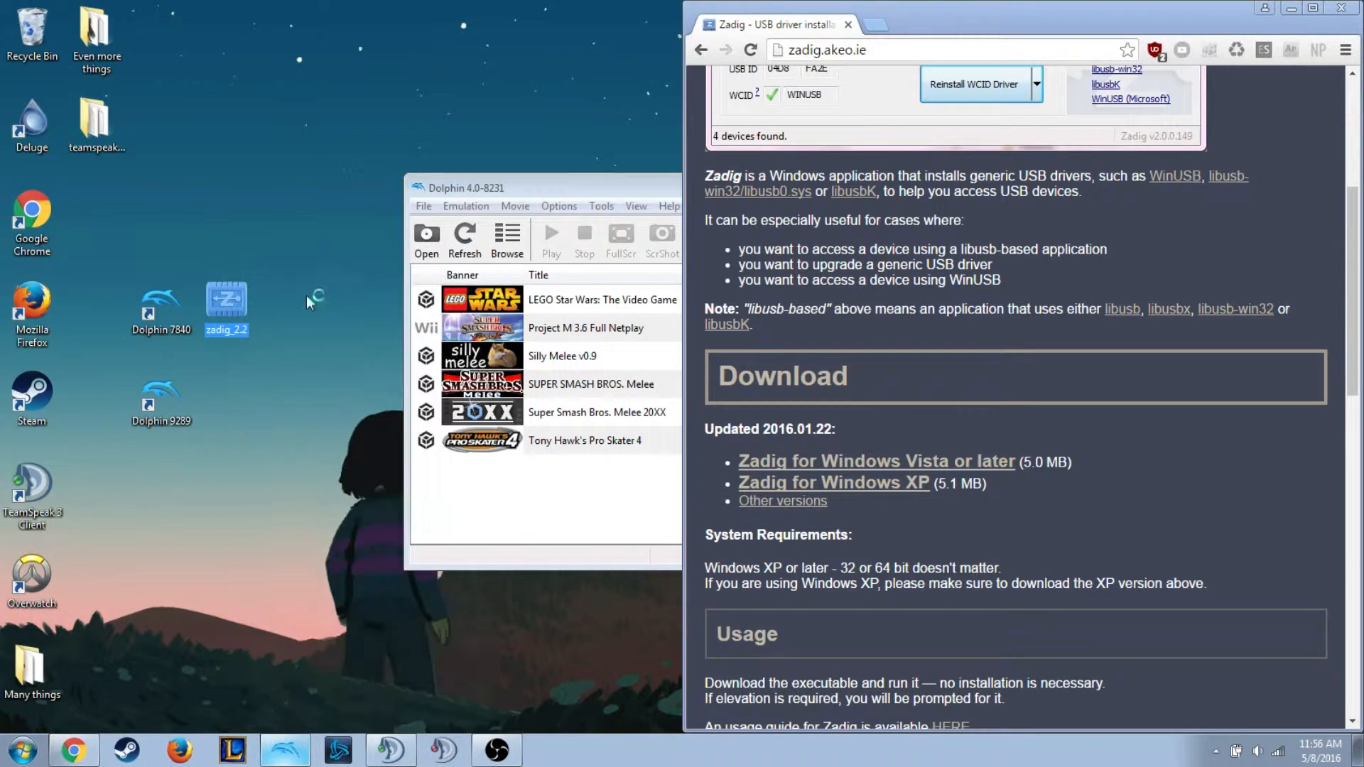
{"action": "mouse_move", "coordinate": [563, 460]}
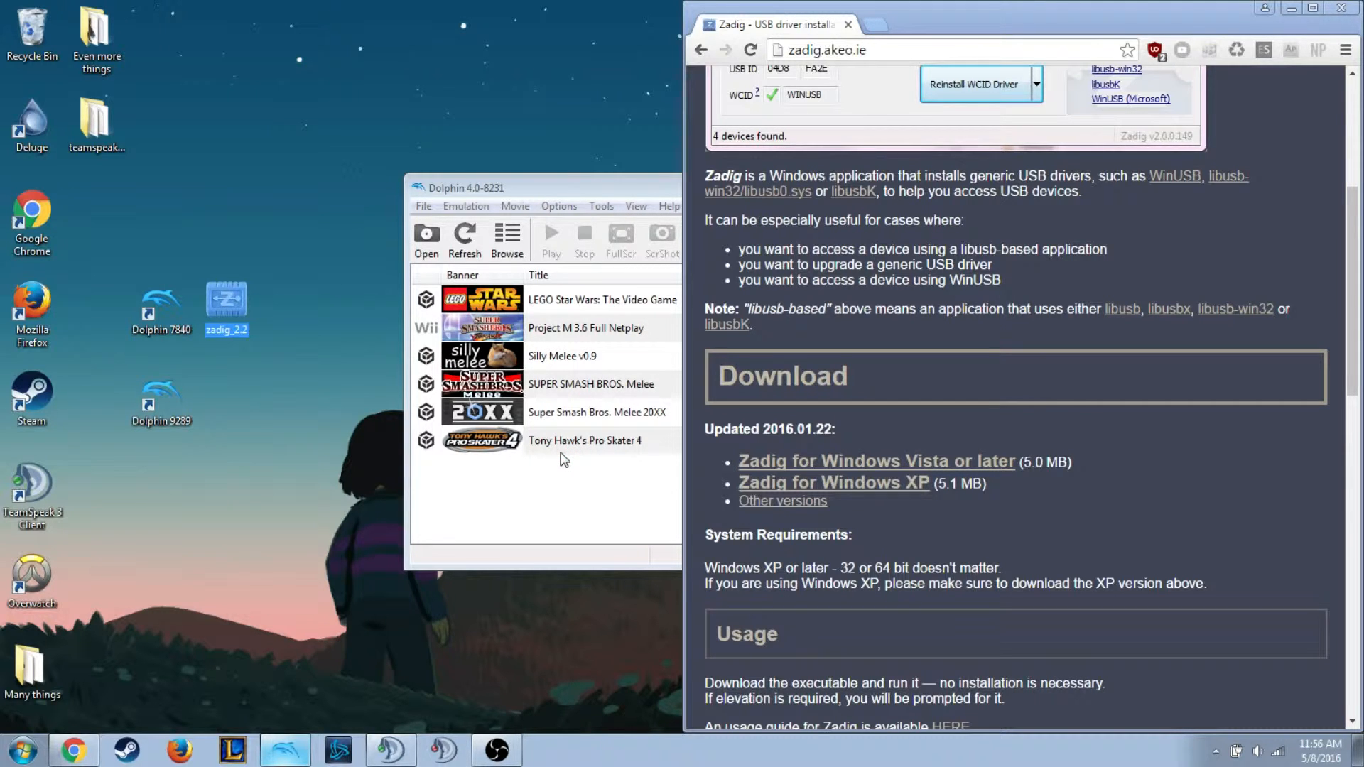
{"action": "mouse_move", "coordinate": [574, 475]}
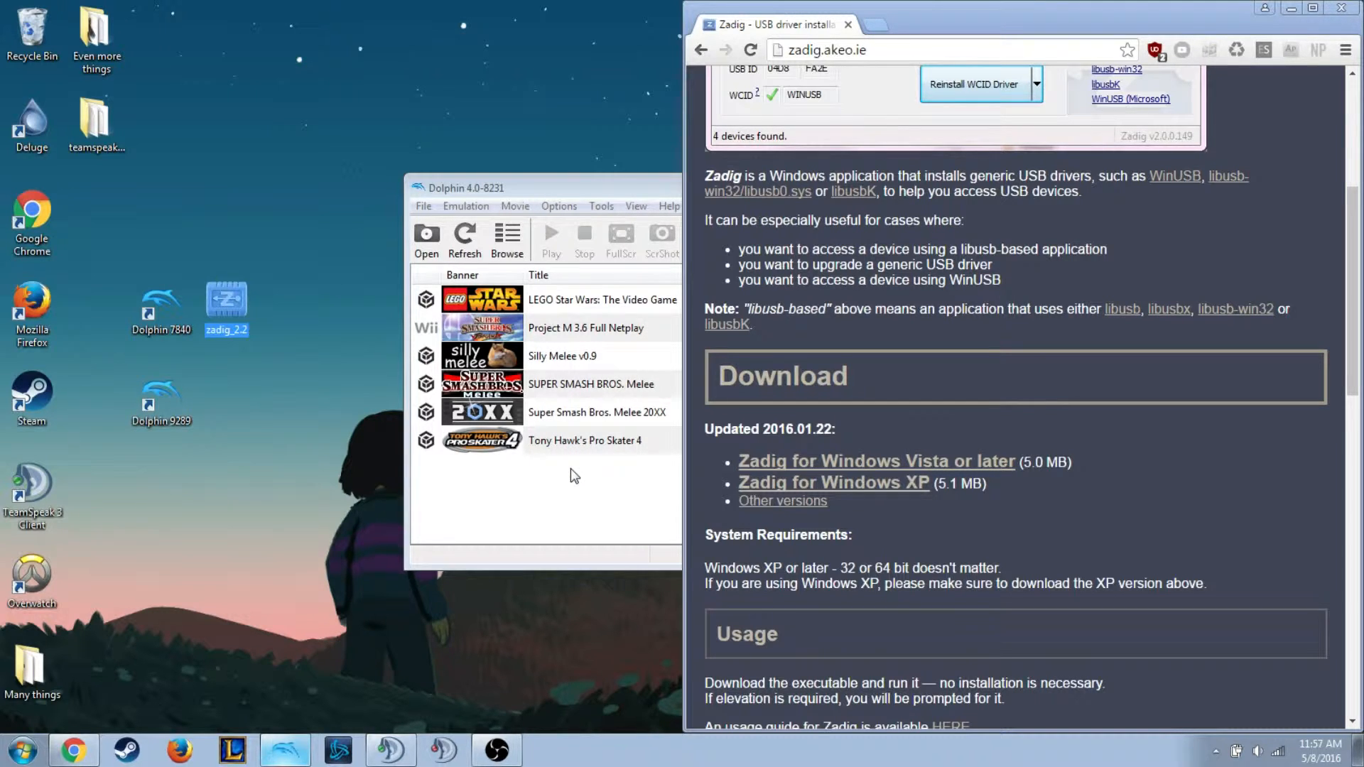
{"action": "mouse_move", "coordinate": [579, 489]}
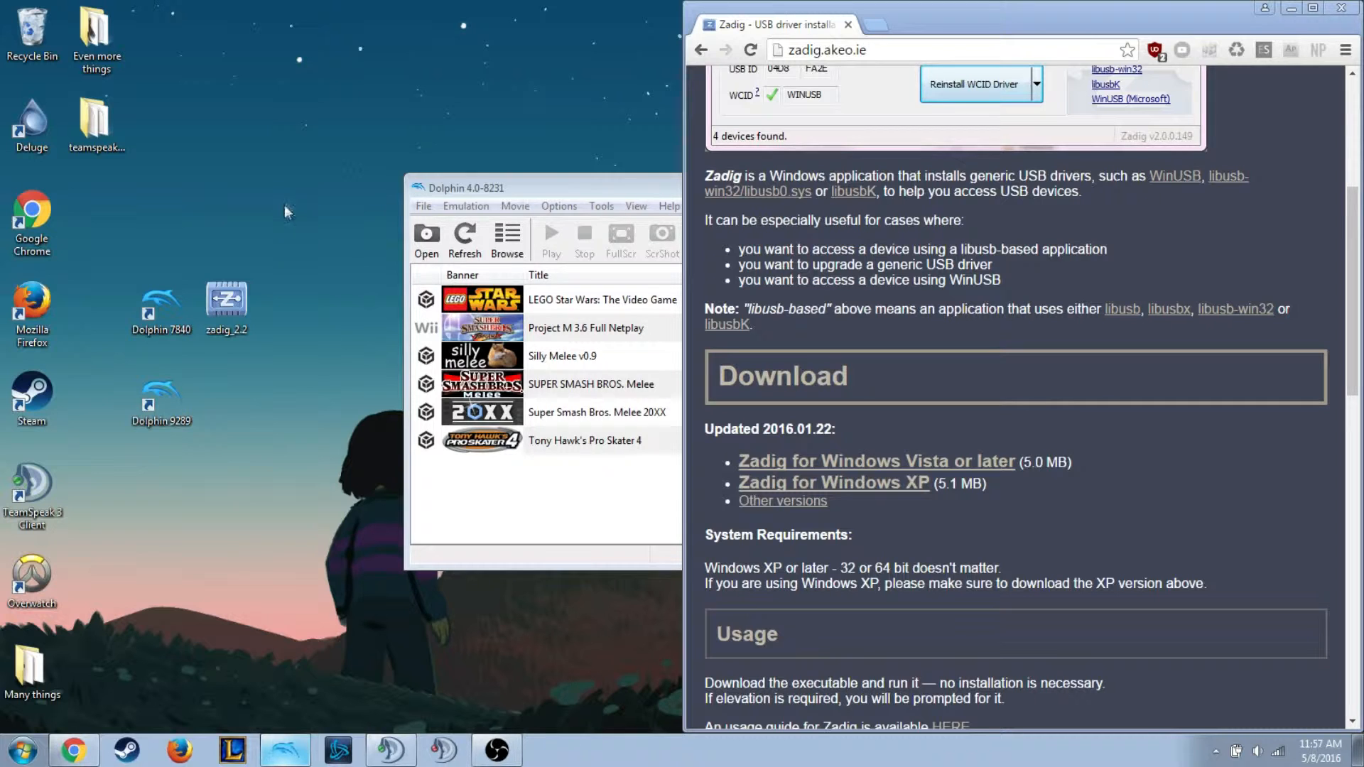
{"action": "mouse_move", "coordinate": [283, 199]}
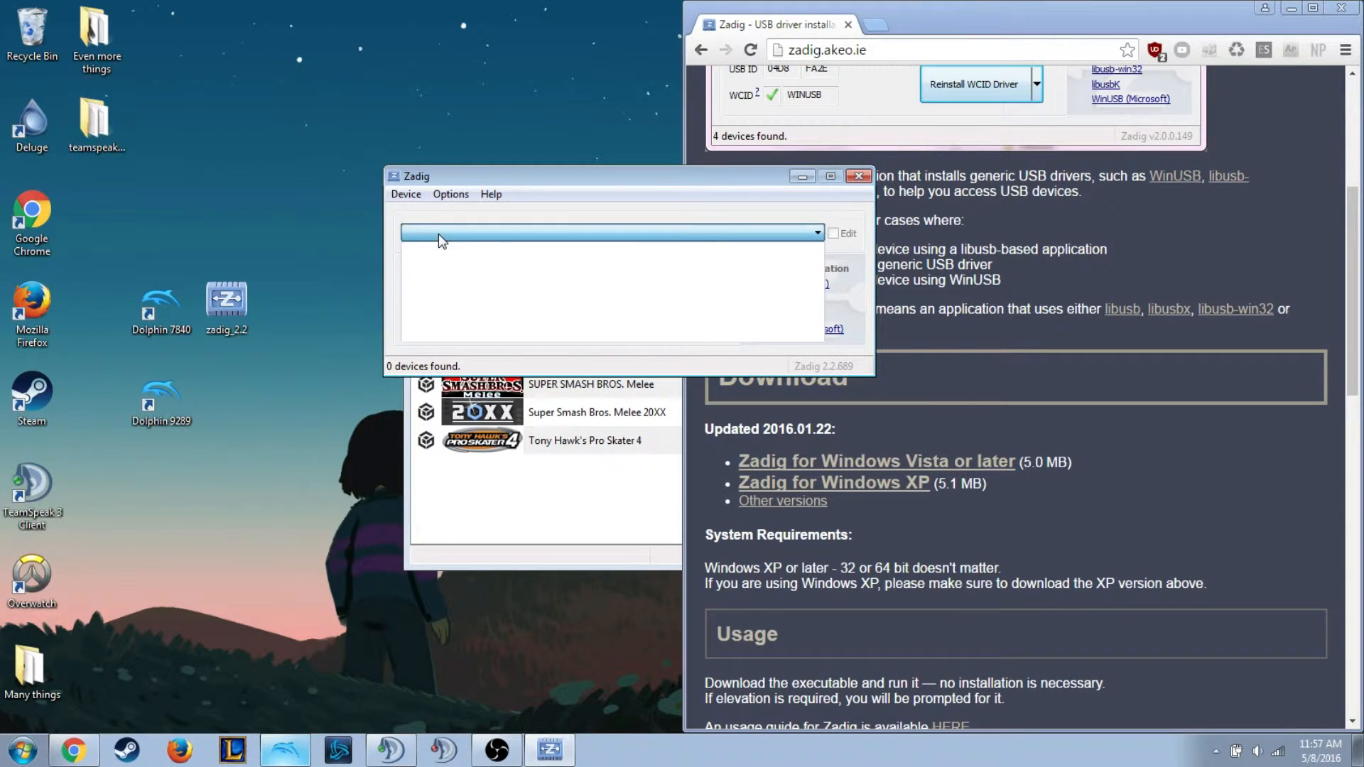
Enable List All Devices in Zadig and dismiss the WUP-028 installed notice.
{"action": "left_click", "coordinate": [451, 193]}
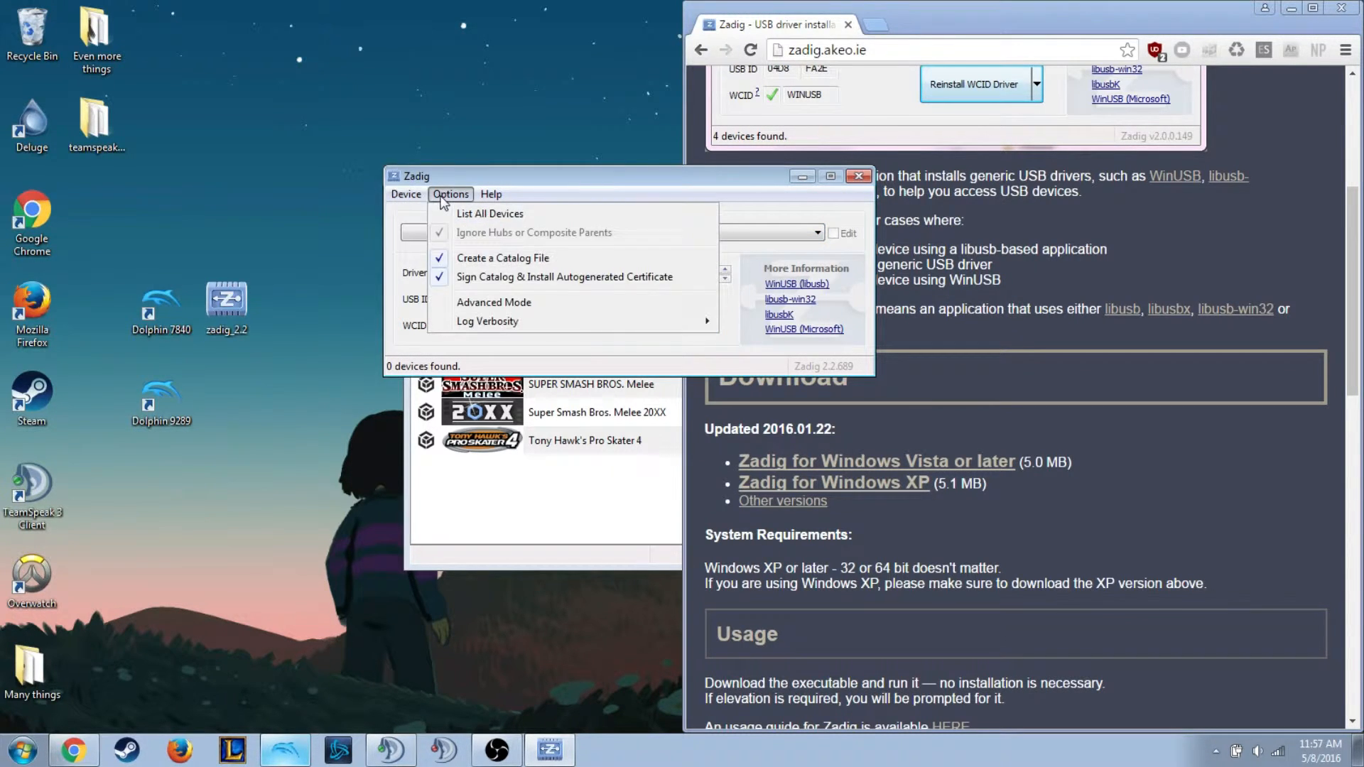
{"action": "left_click", "coordinate": [450, 194]}
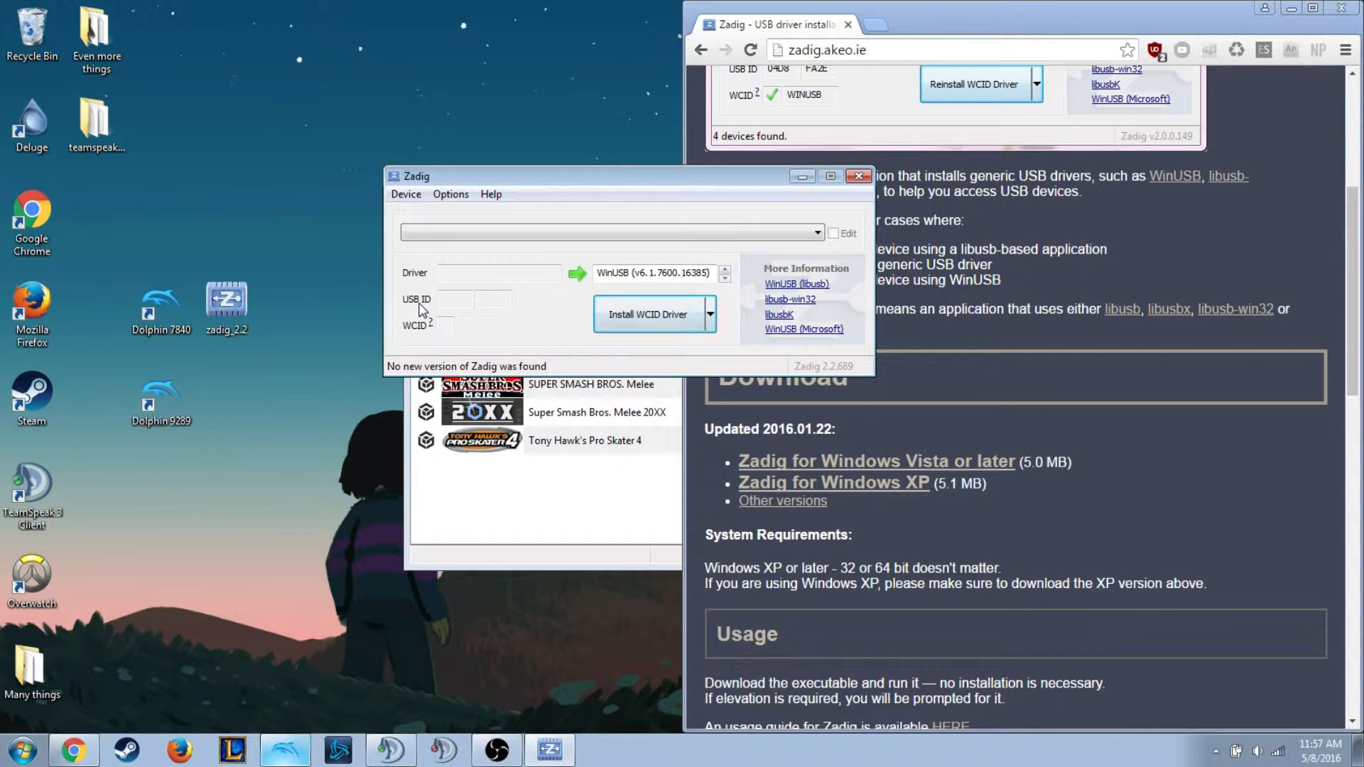
{"action": "left_click", "coordinate": [451, 193]}
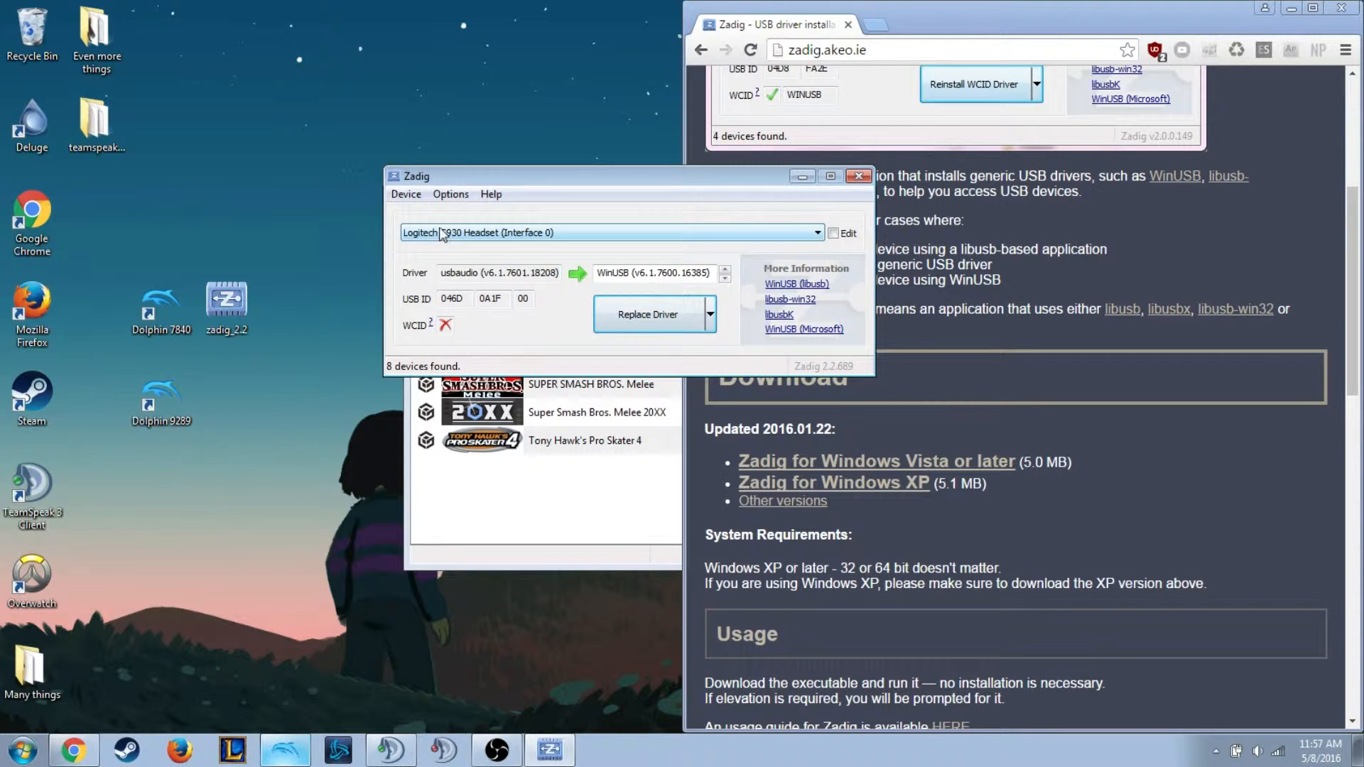
{"action": "left_click", "coordinate": [817, 233]}
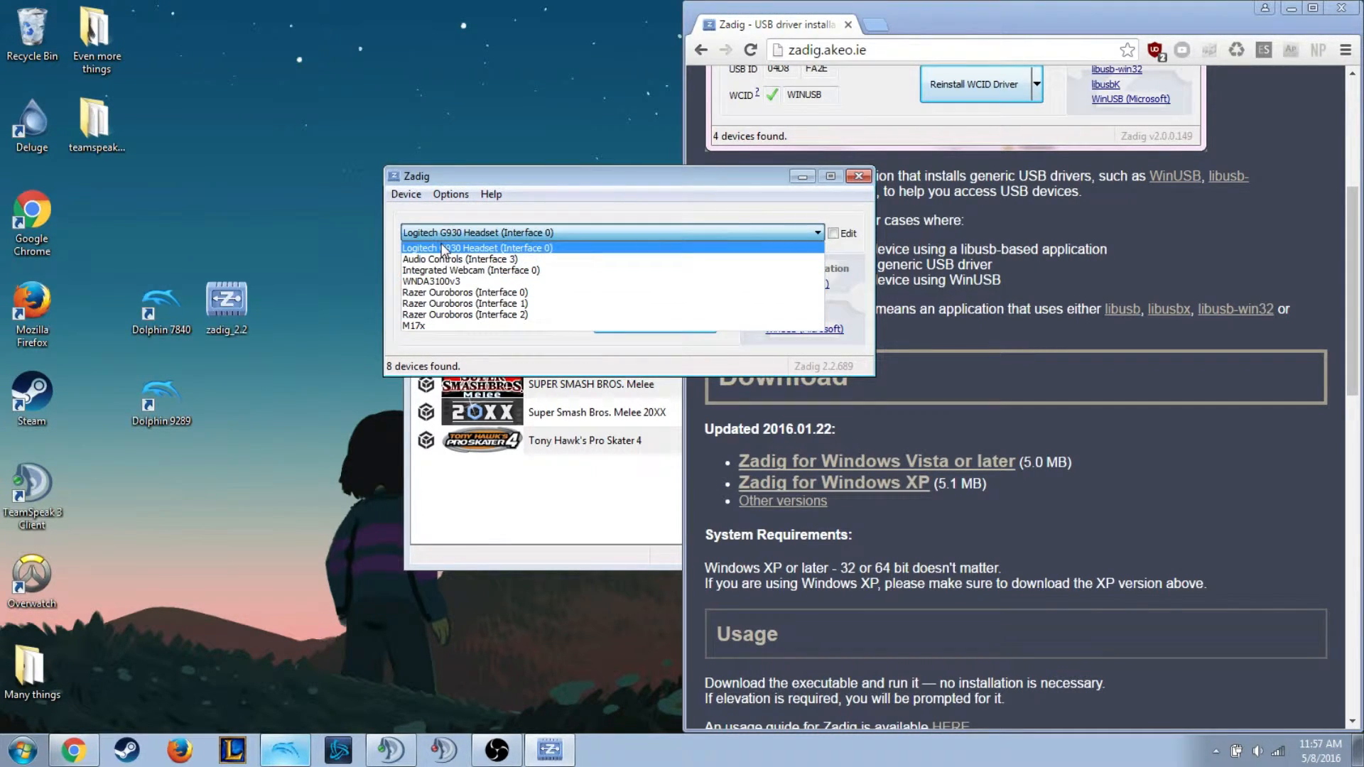
{"action": "left_click", "coordinate": [478, 247]}
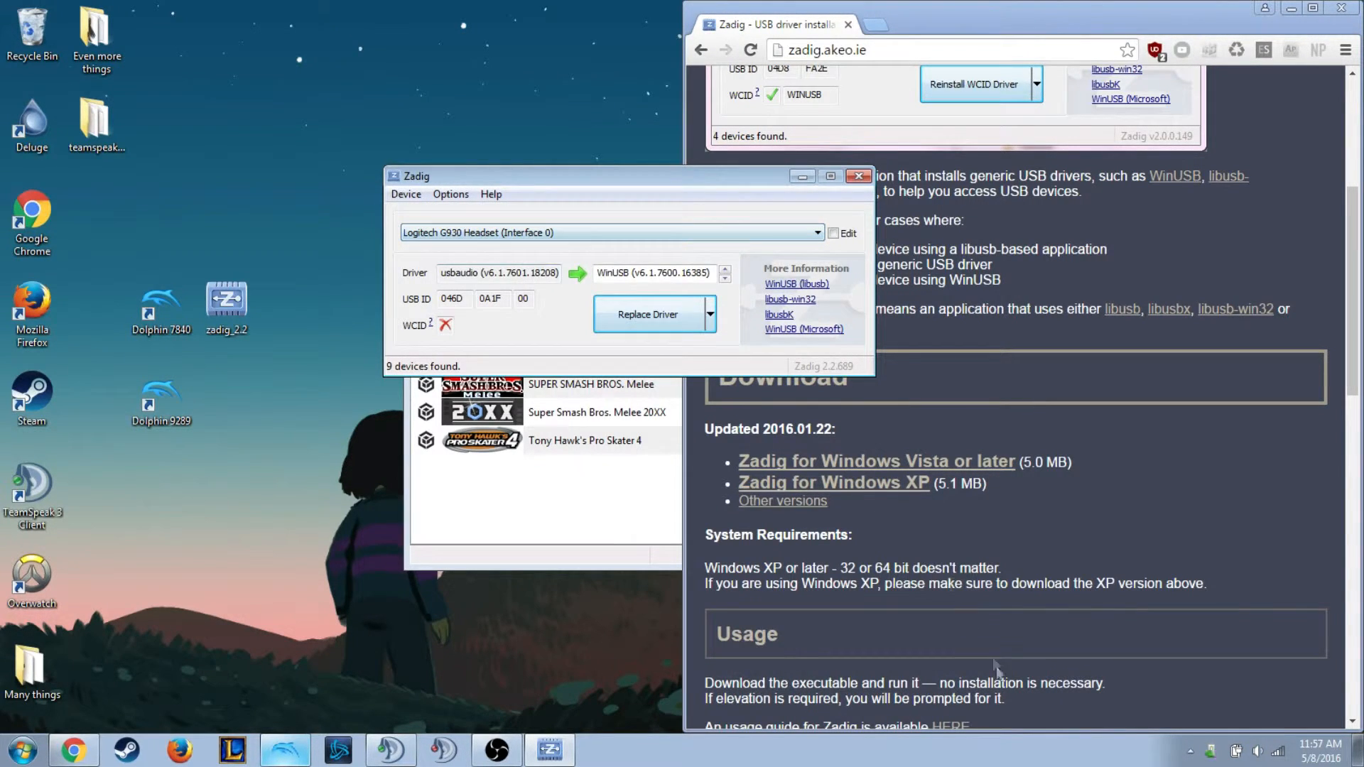
{"action": "left_click", "coordinate": [648, 314]}
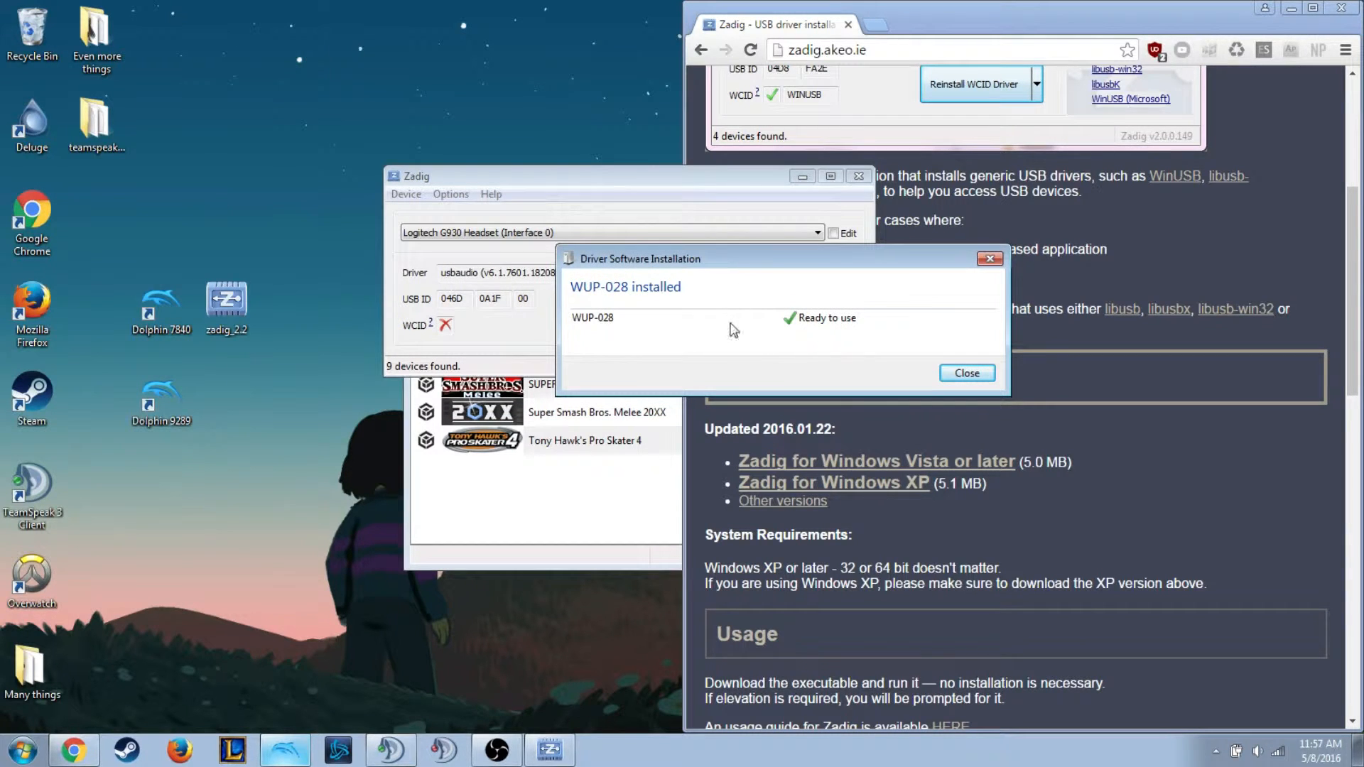
{"action": "mouse_move", "coordinate": [967, 372]}
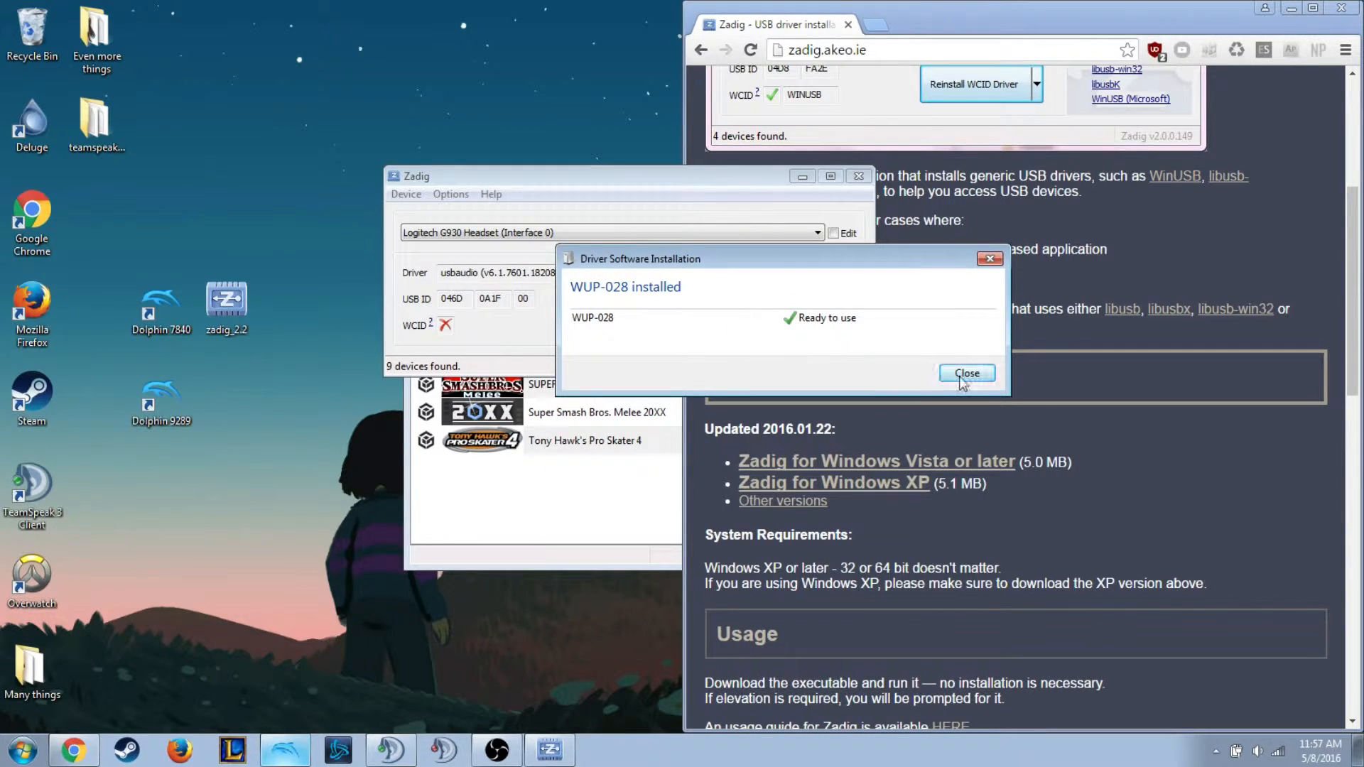
{"action": "left_click", "coordinate": [966, 372]}
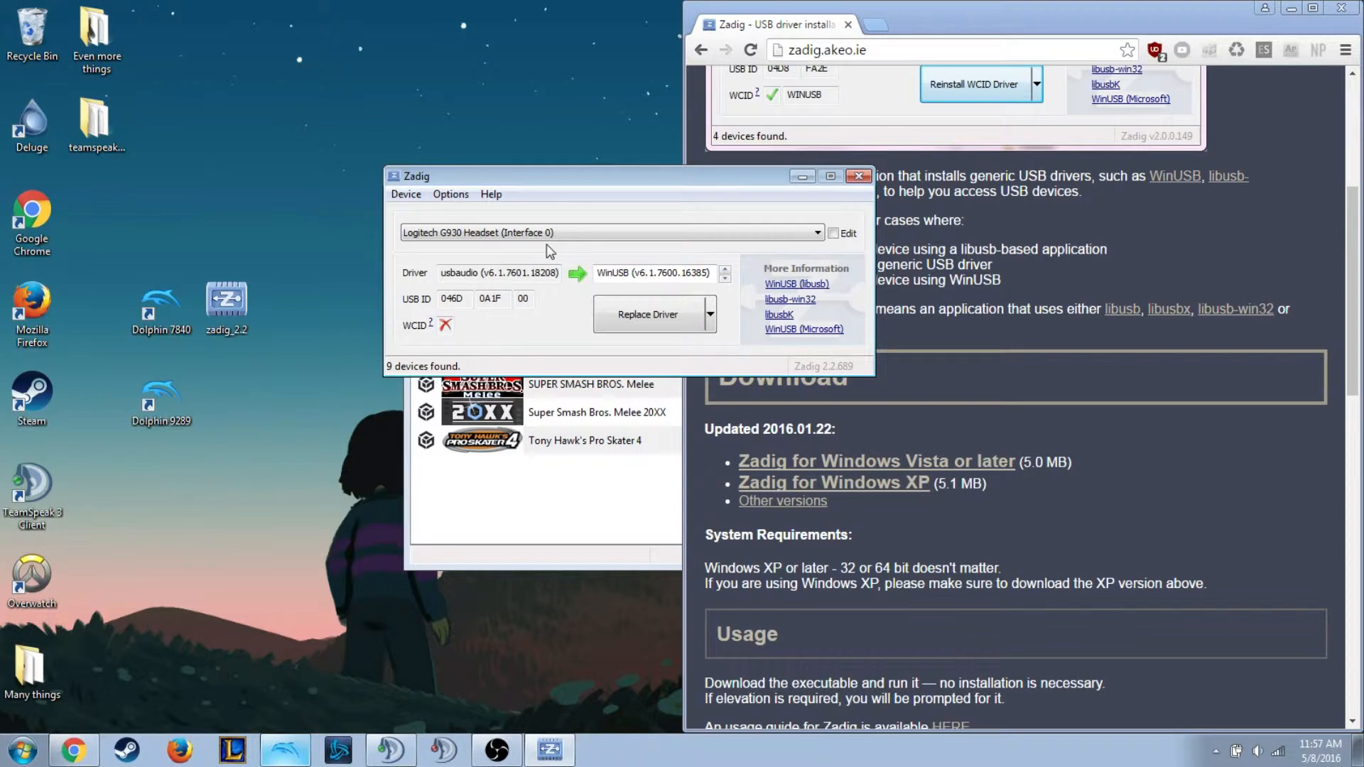
{"action": "mouse_move", "coordinate": [461, 234]}
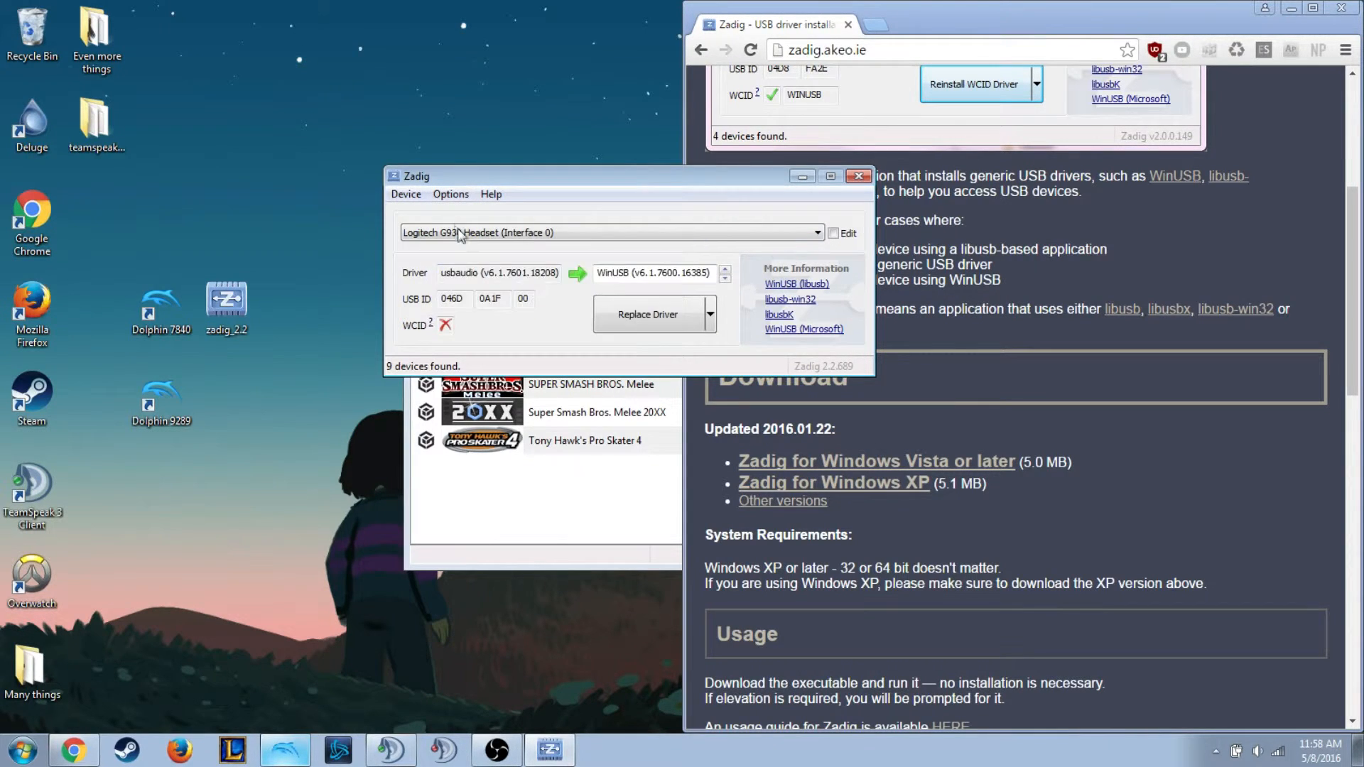
Select the WUP-028 adapter as the target device, keeping WinUSB as the driver.
{"action": "left_click", "coordinate": [816, 233]}
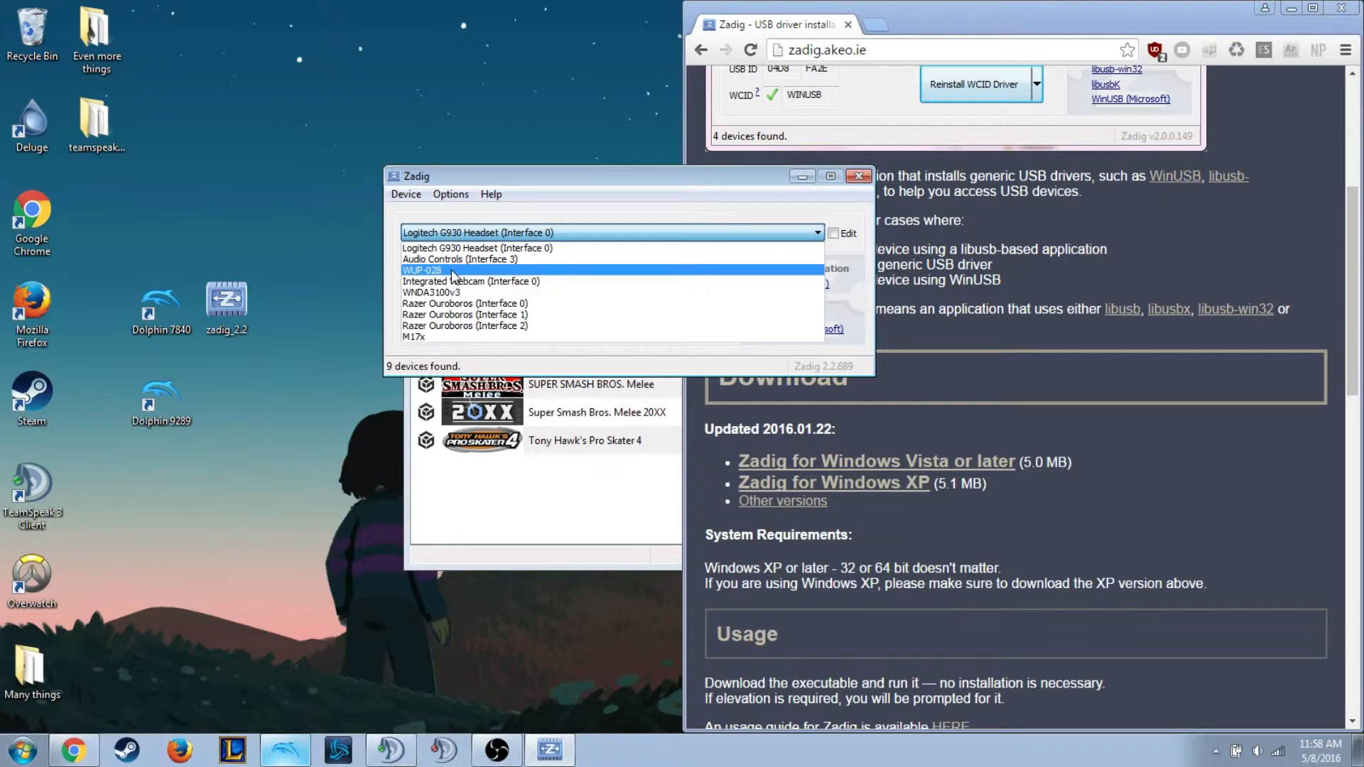
{"action": "left_click", "coordinate": [422, 270]}
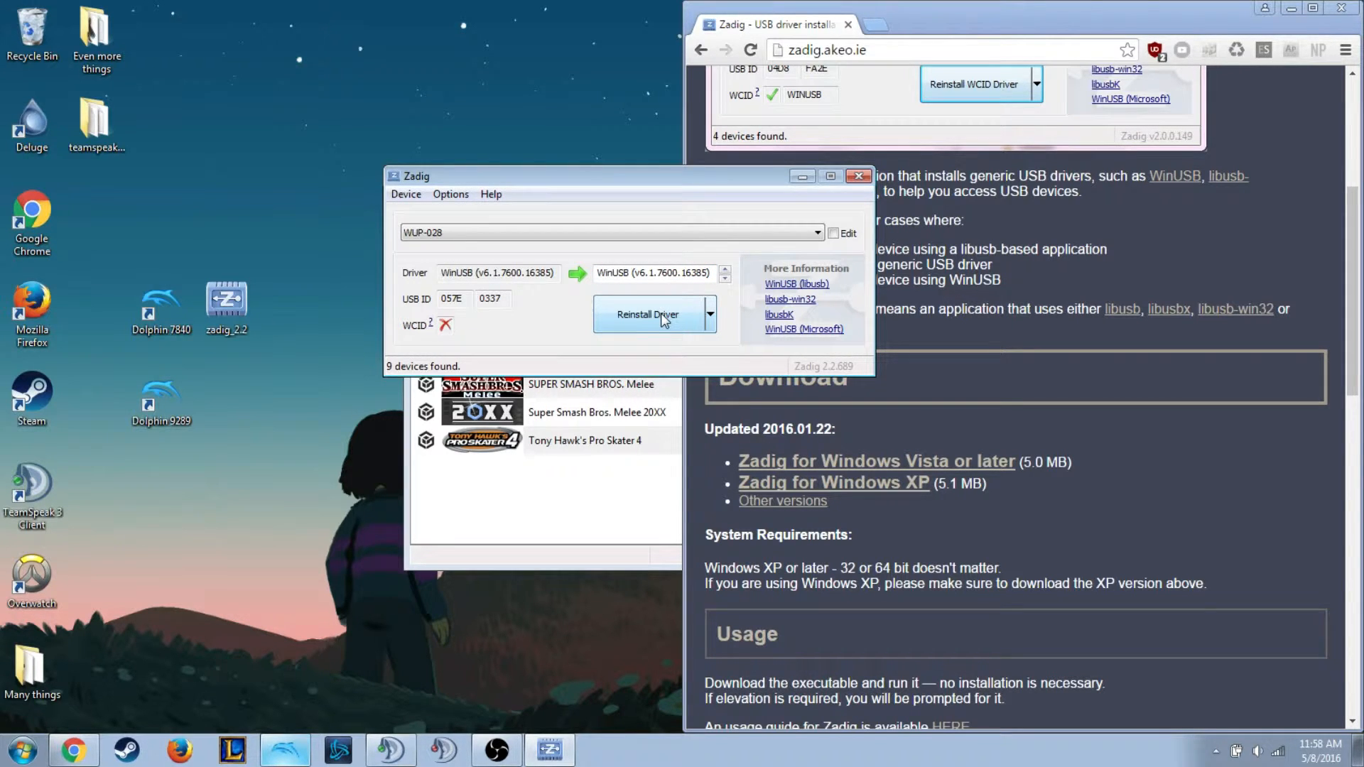
Reinstall the WinUSB driver for WUP-028, always trusting libwdi and approving the install.
{"action": "left_click", "coordinate": [648, 314]}
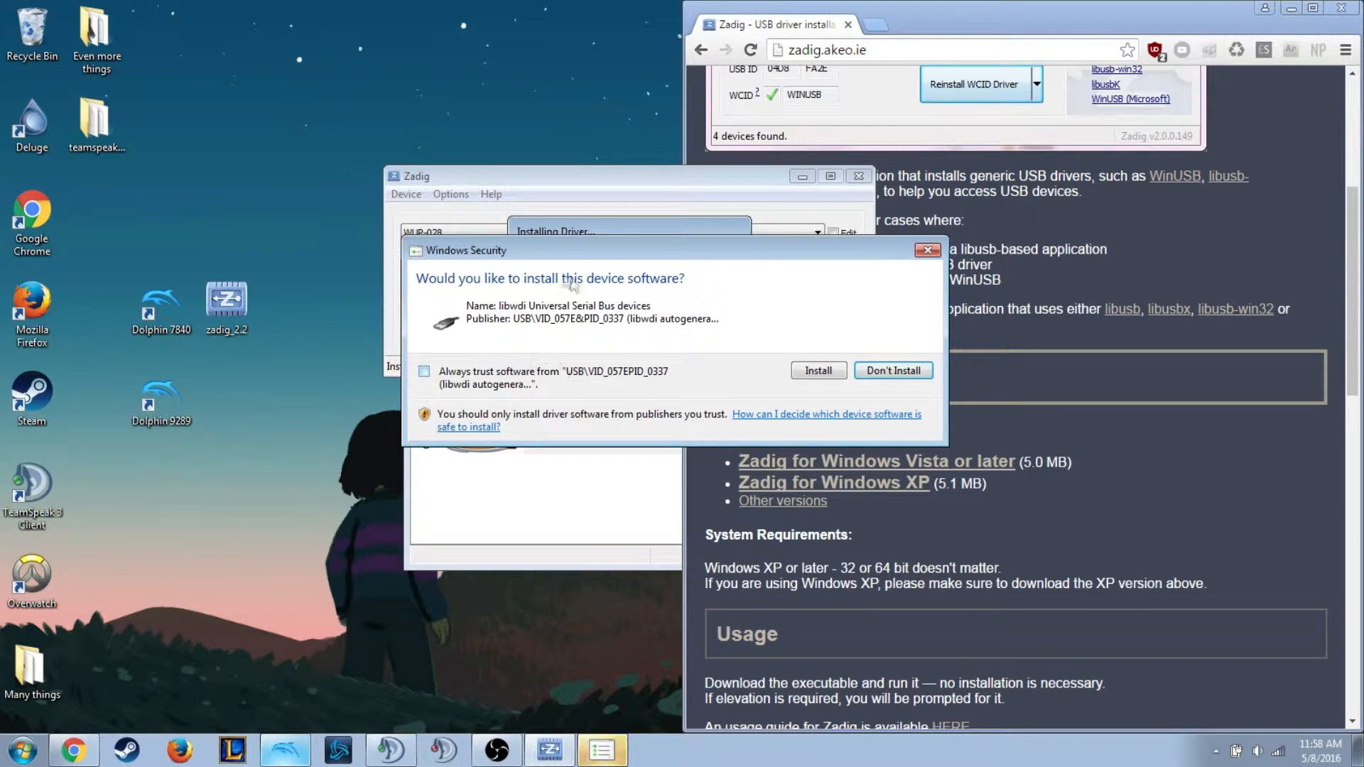
{"action": "left_click", "coordinate": [423, 371]}
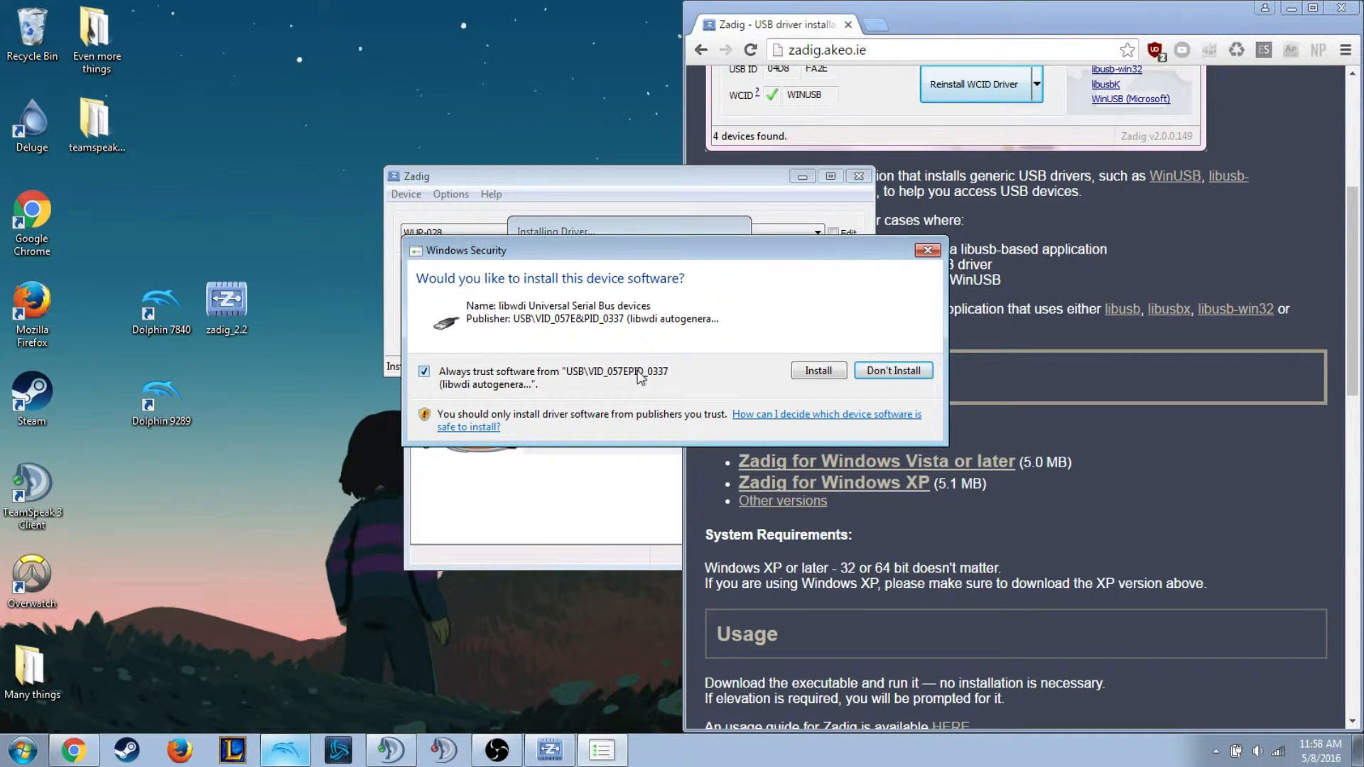
{"action": "mouse_move", "coordinate": [809, 383]}
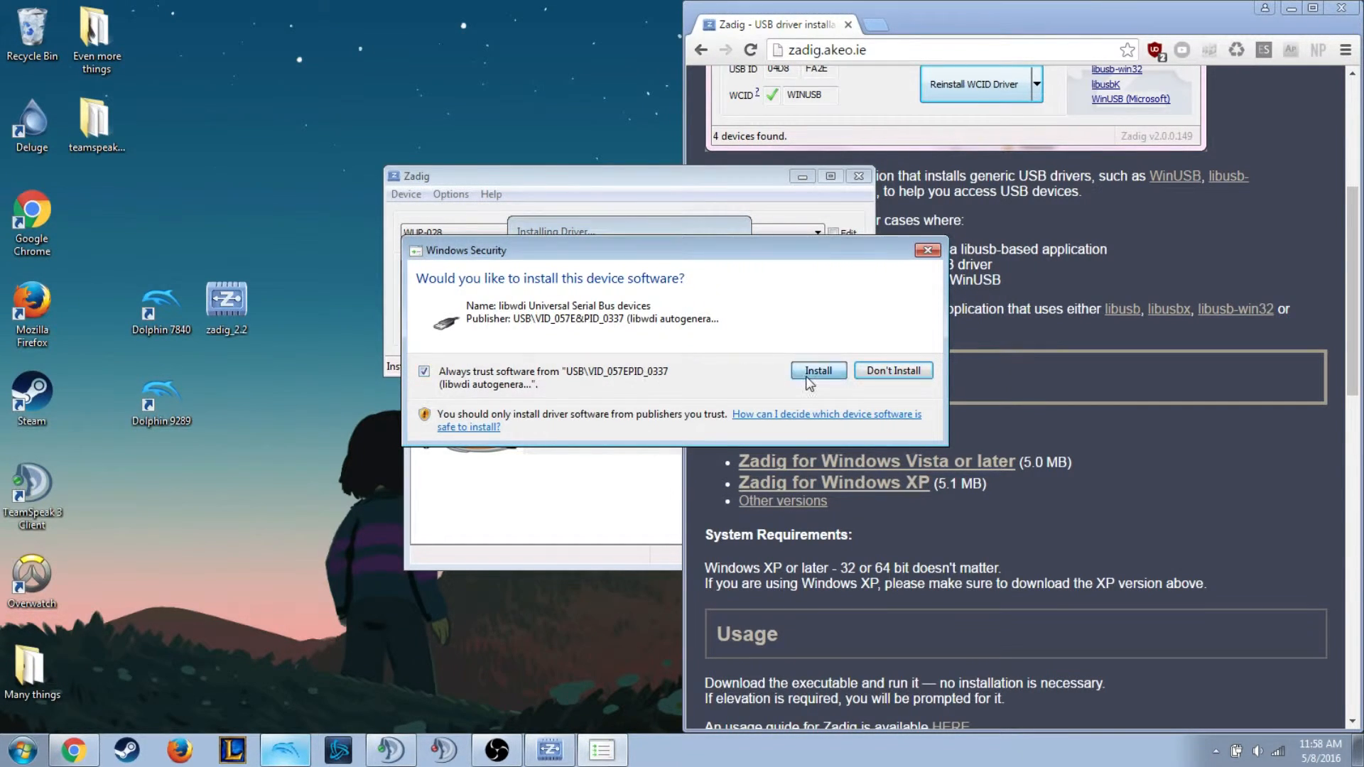
{"action": "left_click", "coordinate": [818, 370]}
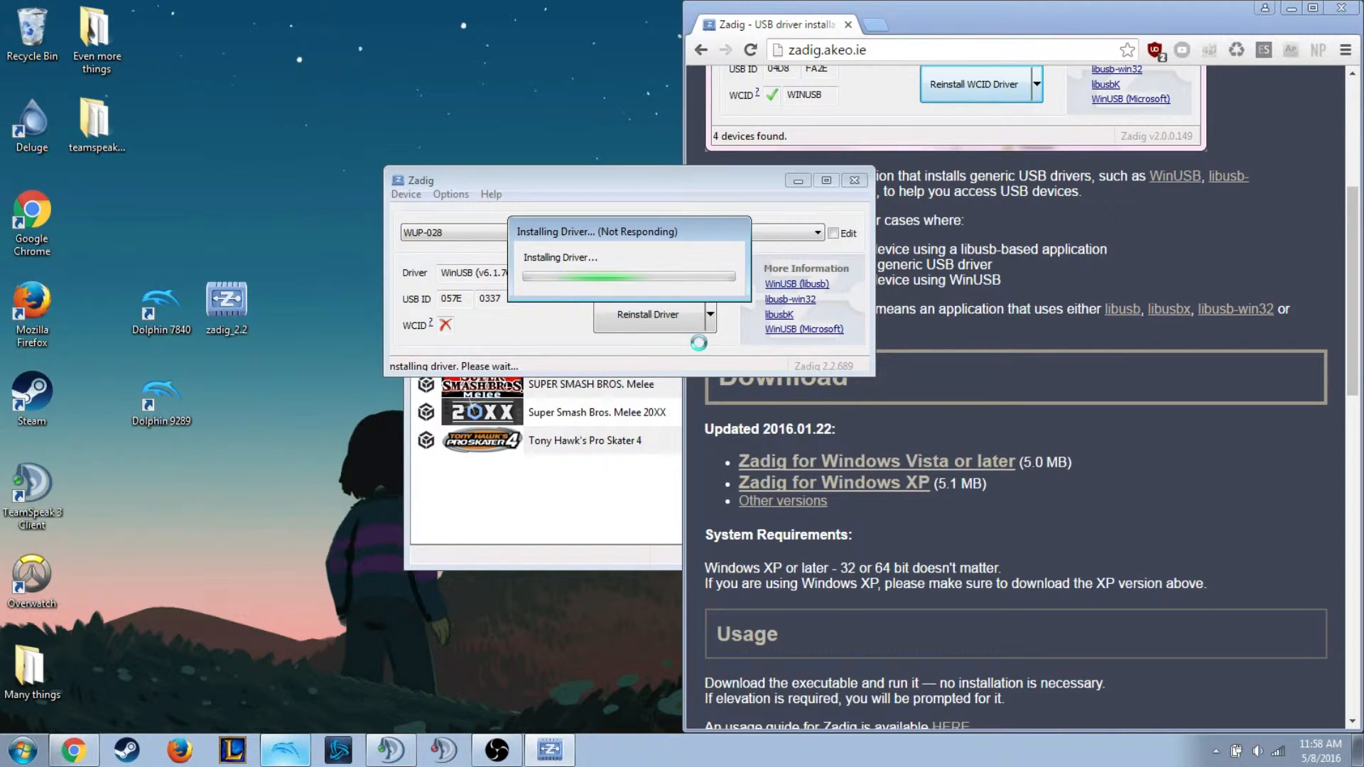
{"action": "mouse_move", "coordinate": [367, 321]}
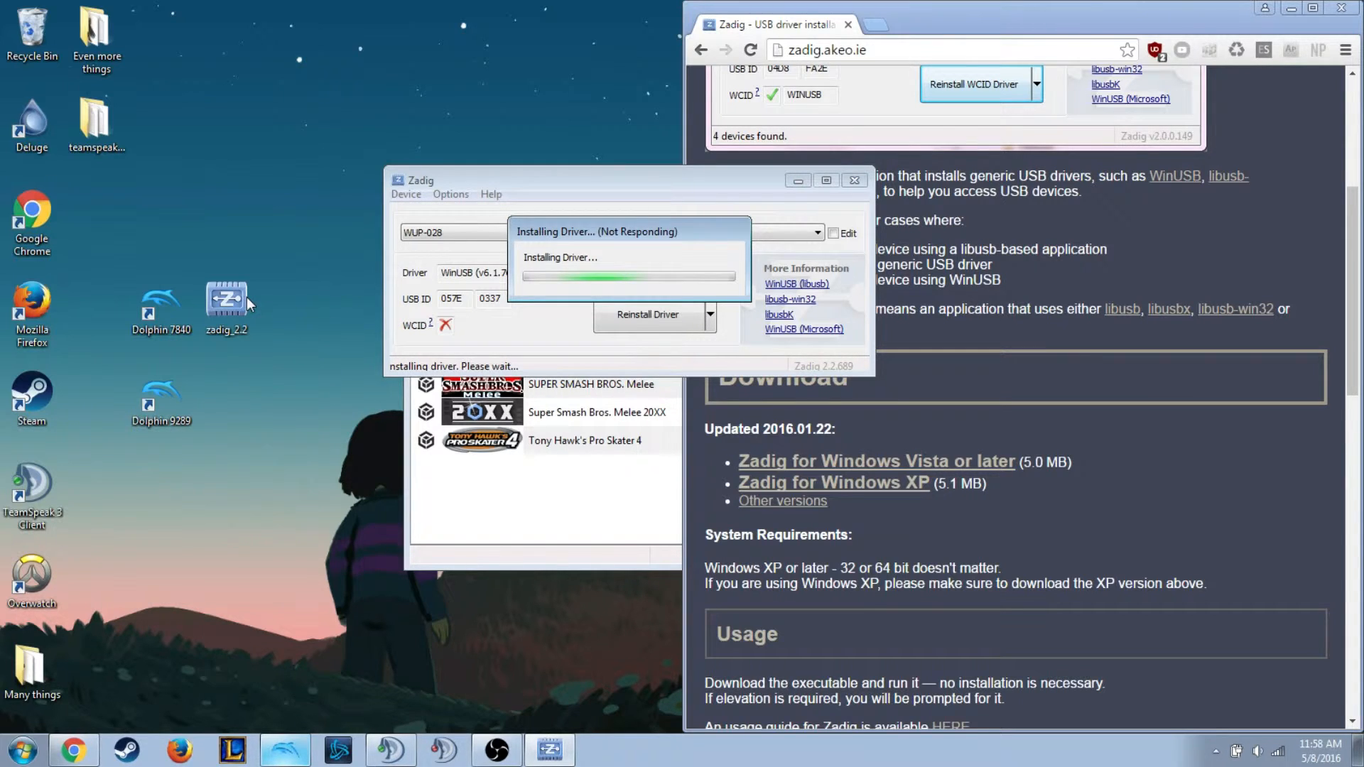
{"action": "mouse_move", "coordinate": [295, 305]}
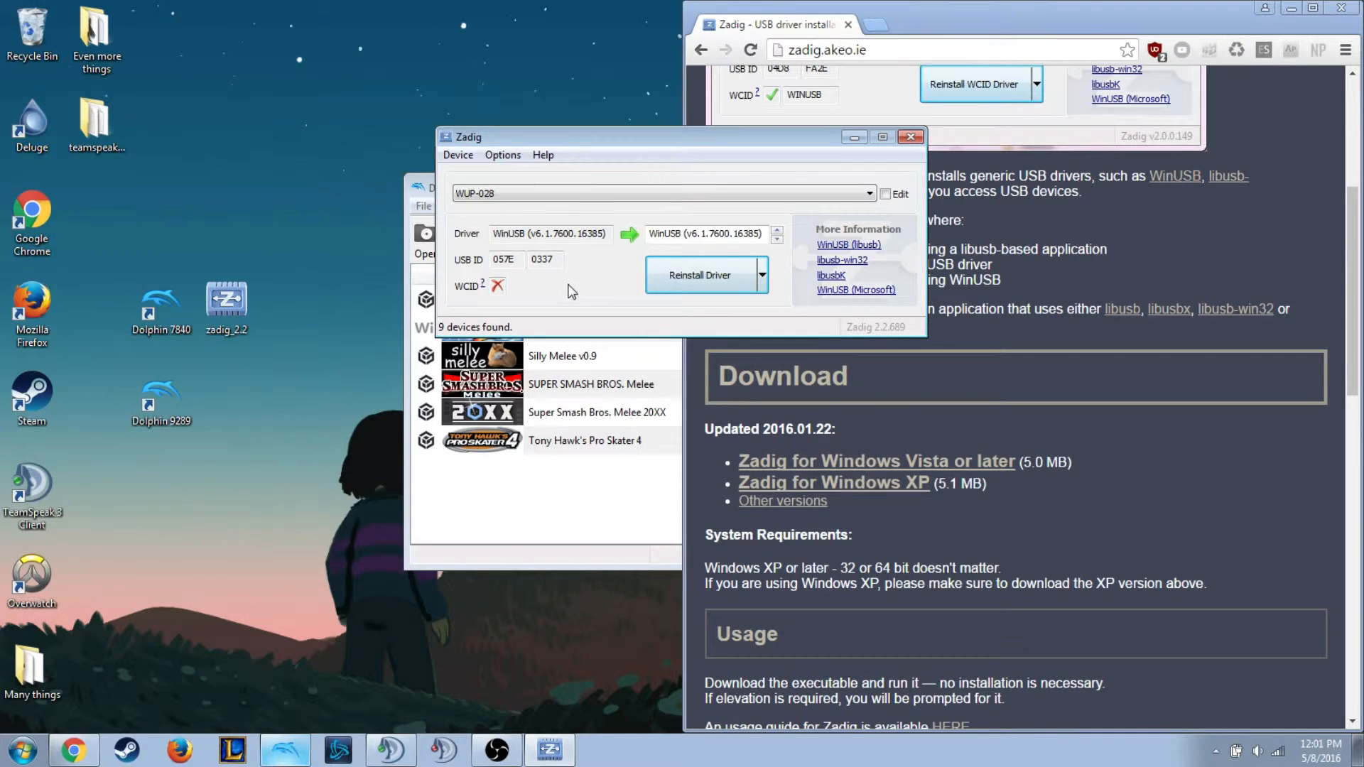
{"action": "mouse_move", "coordinate": [324, 310]}
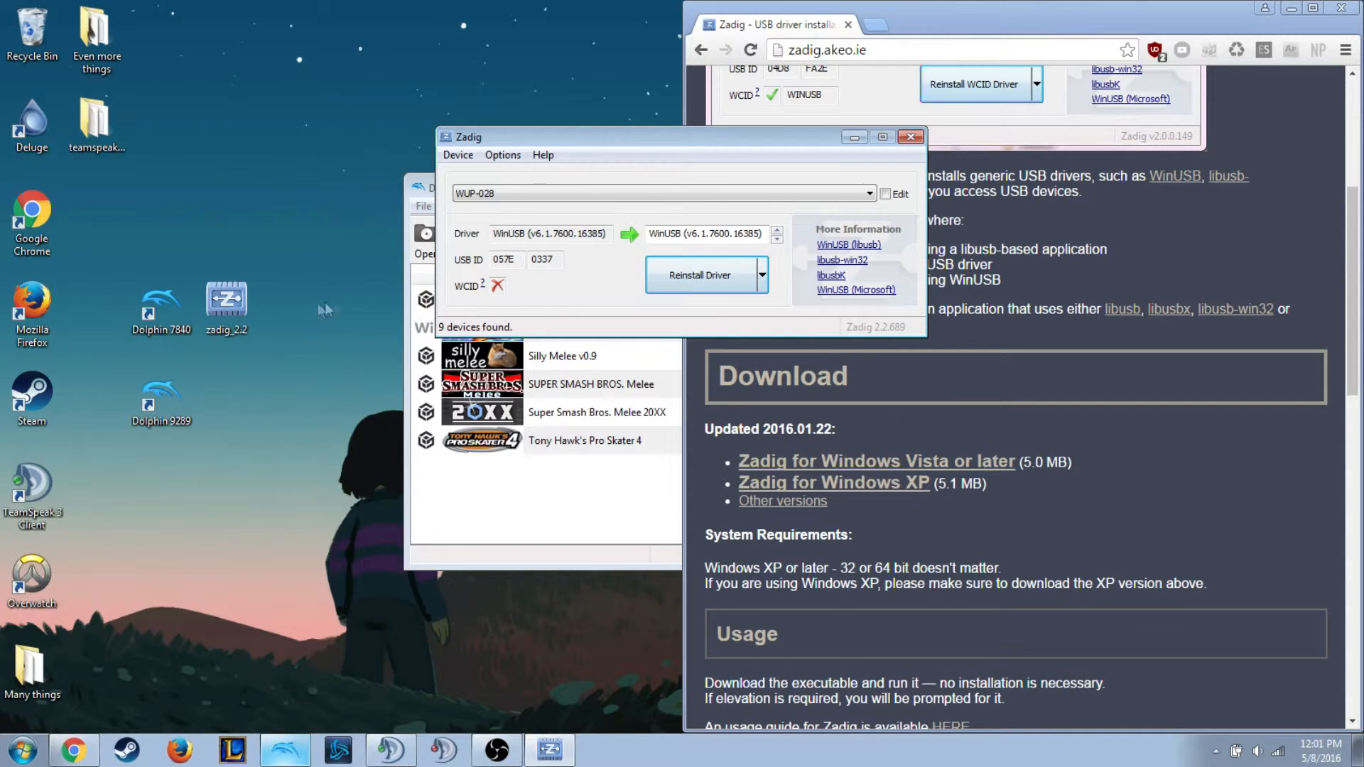
{"action": "mouse_move", "coordinate": [608, 334]}
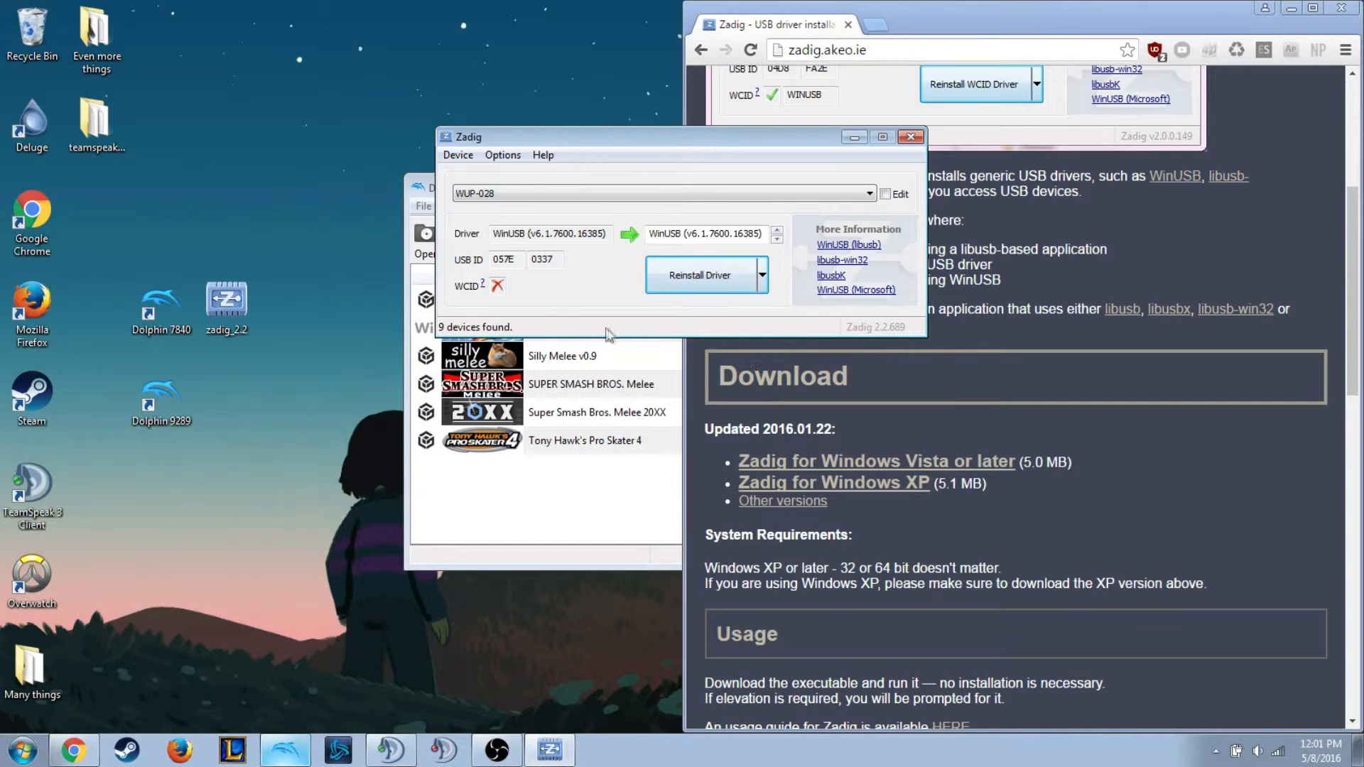
{"action": "mouse_move", "coordinate": [657, 250]}
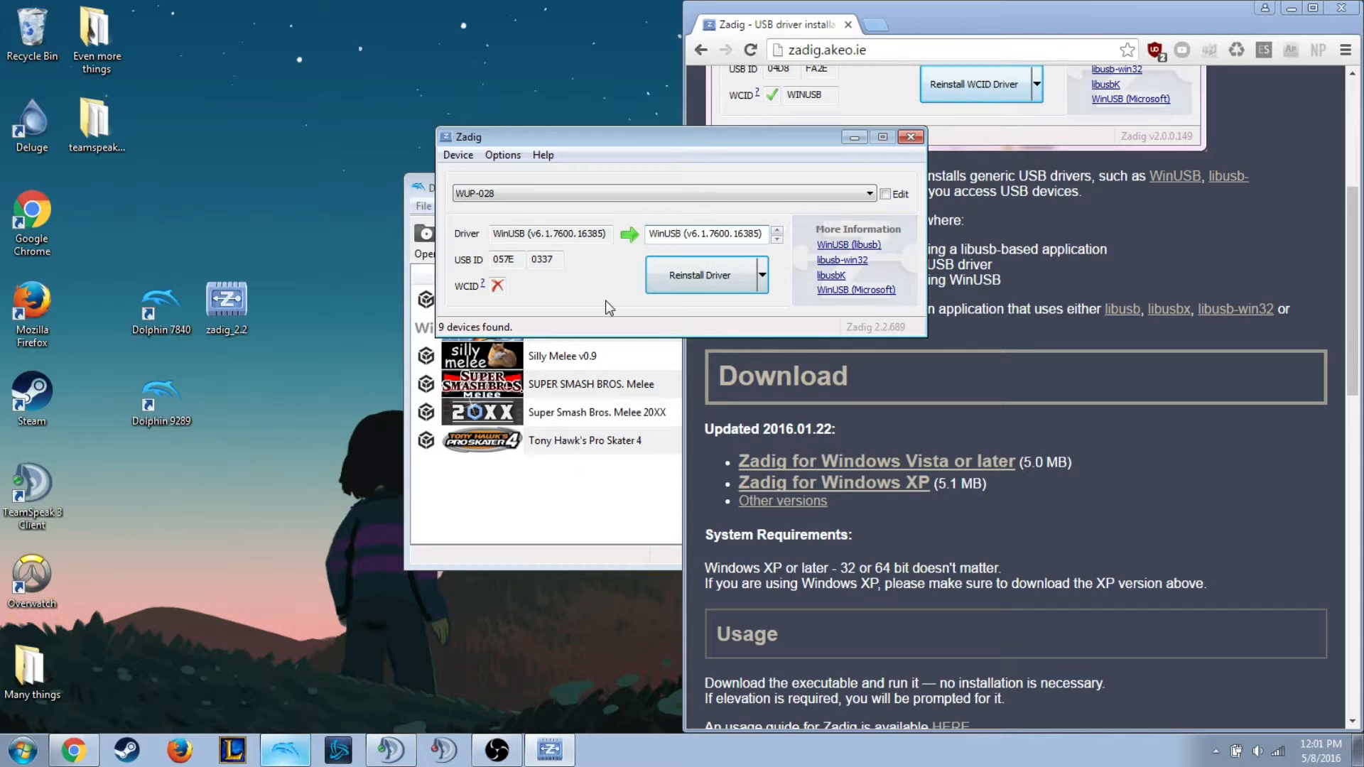
Close Zadig and the Dolphin 4.0-8231 window.
{"action": "left_click", "coordinate": [910, 136]}
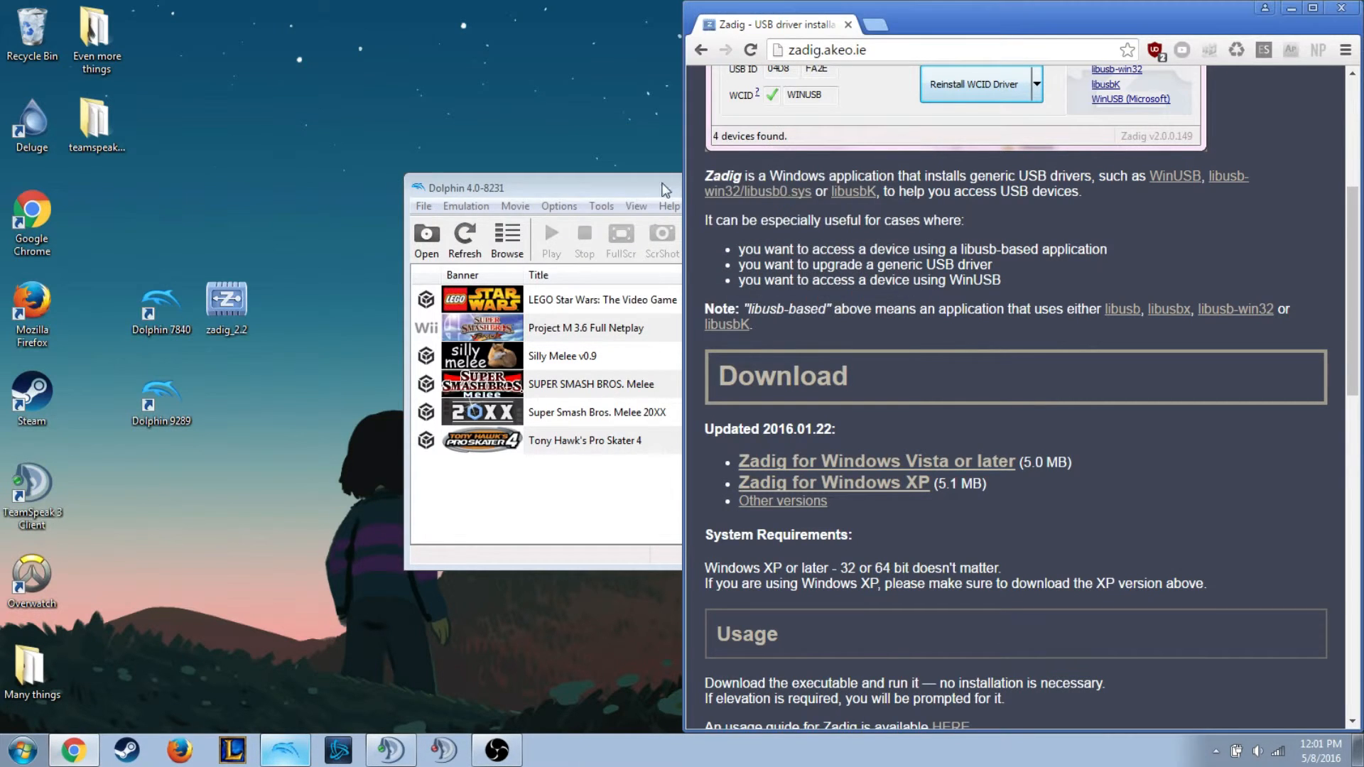
{"action": "left_click", "coordinate": [477, 188]}
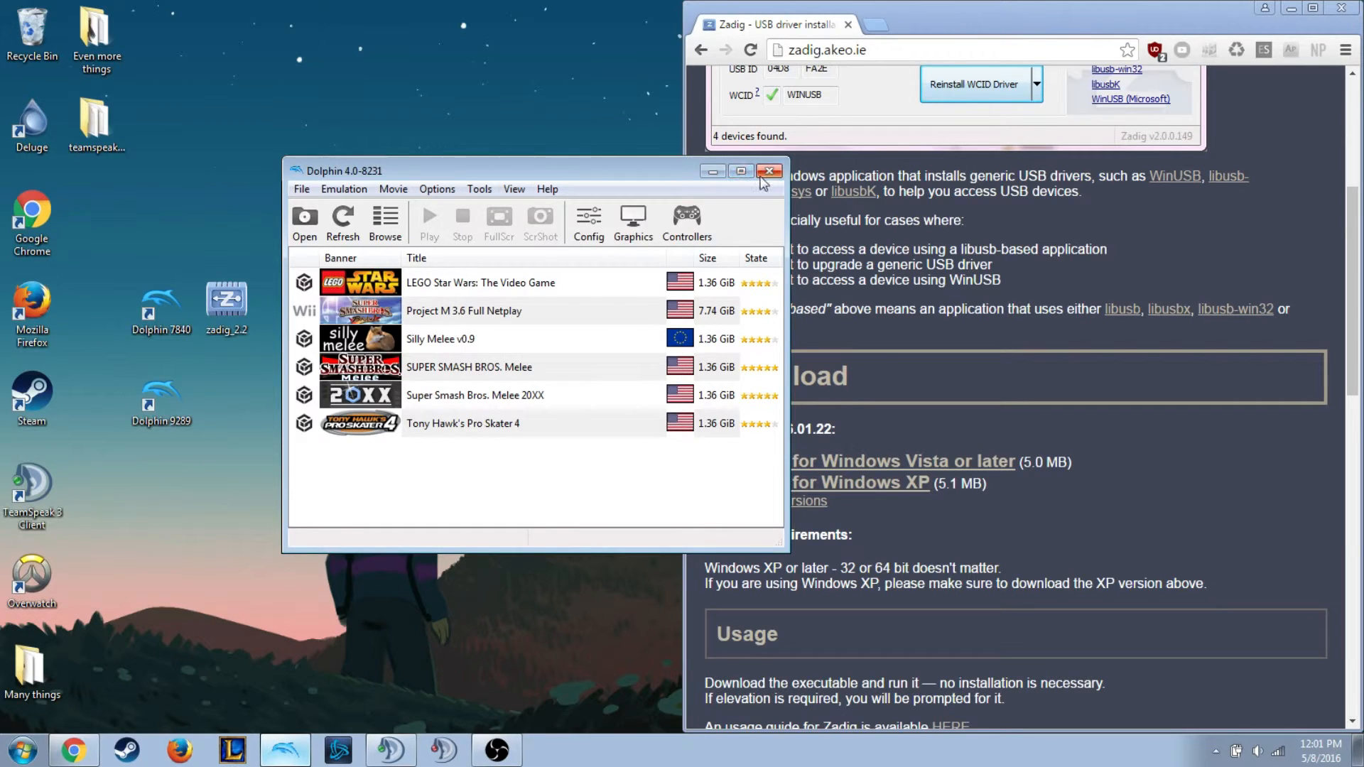
{"action": "left_click", "coordinate": [769, 171]}
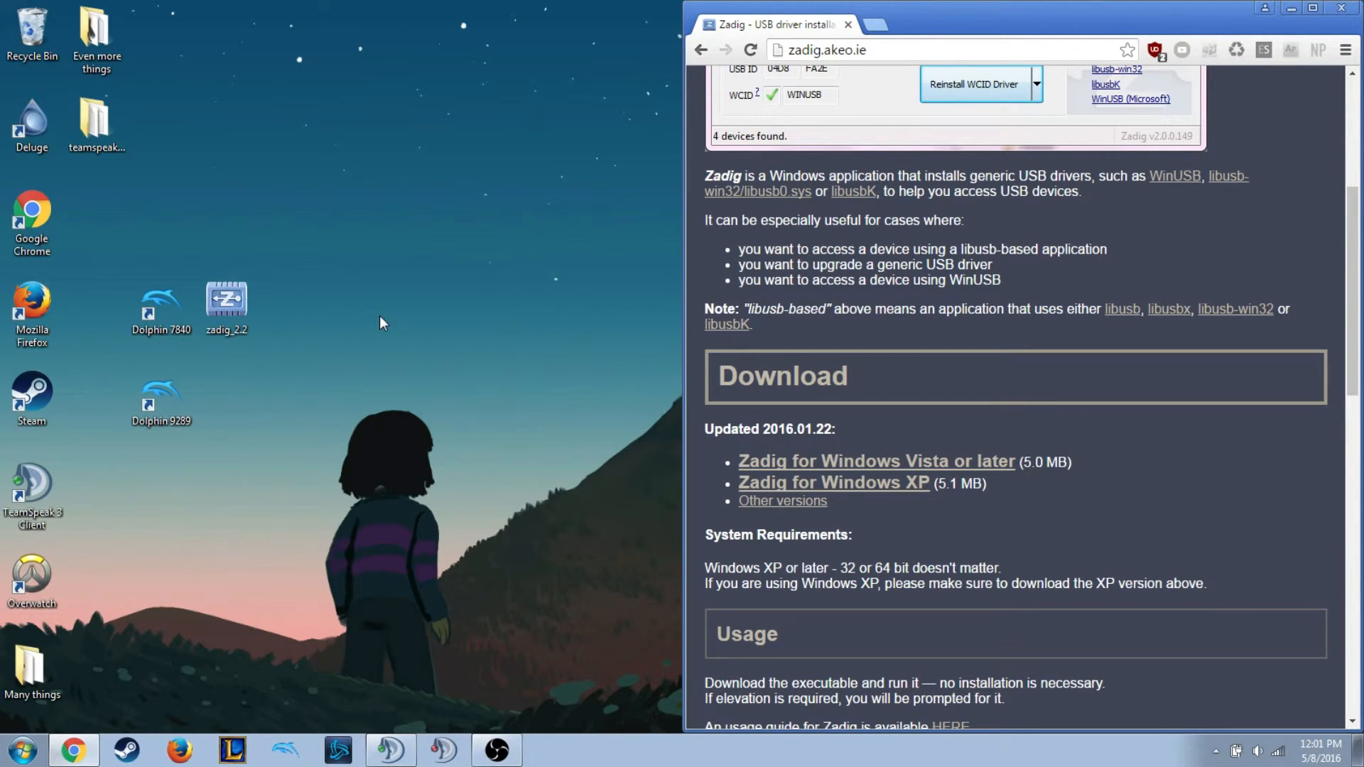
{"action": "mouse_move", "coordinate": [283, 756]}
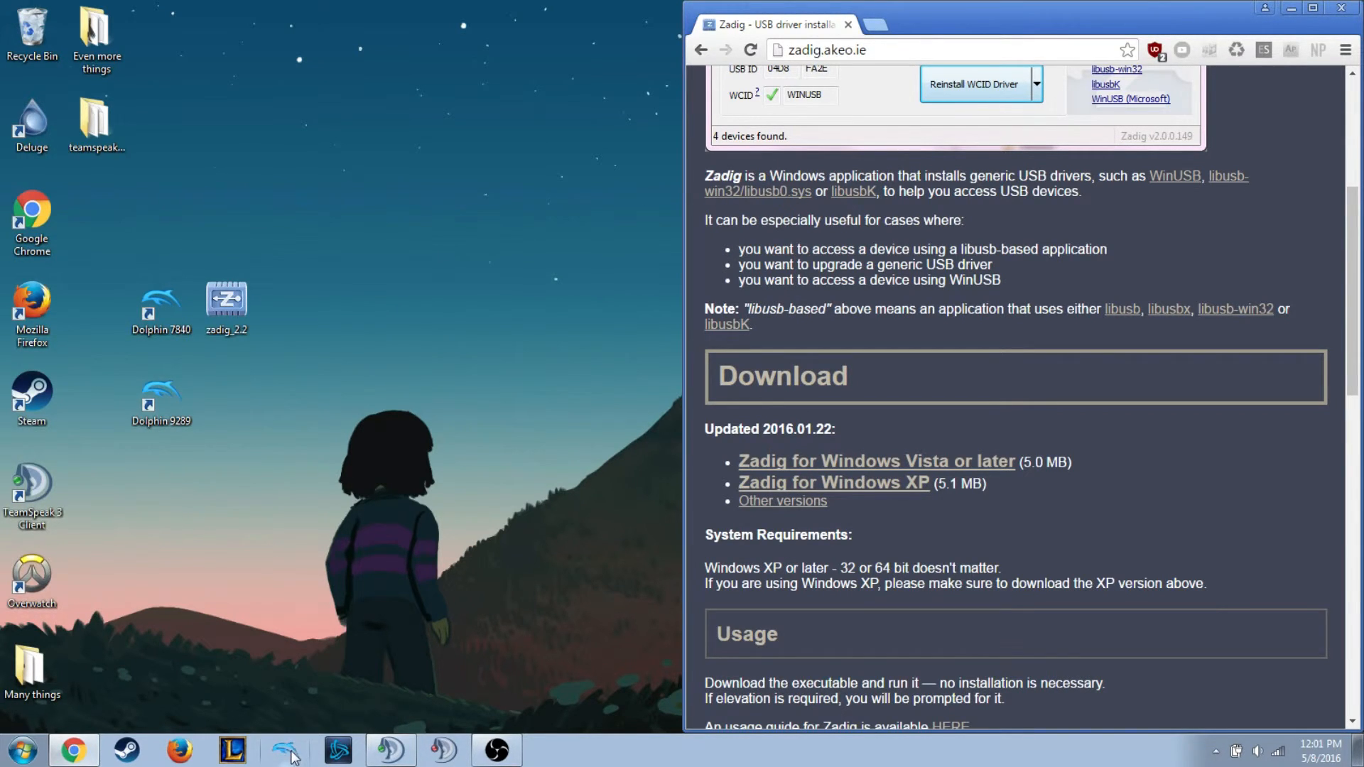
Relaunch Dolphin 4.0-8231 and tick Direct Connect and Rumble for the GameCube adapter, then confirm.
{"action": "left_click", "coordinate": [284, 749]}
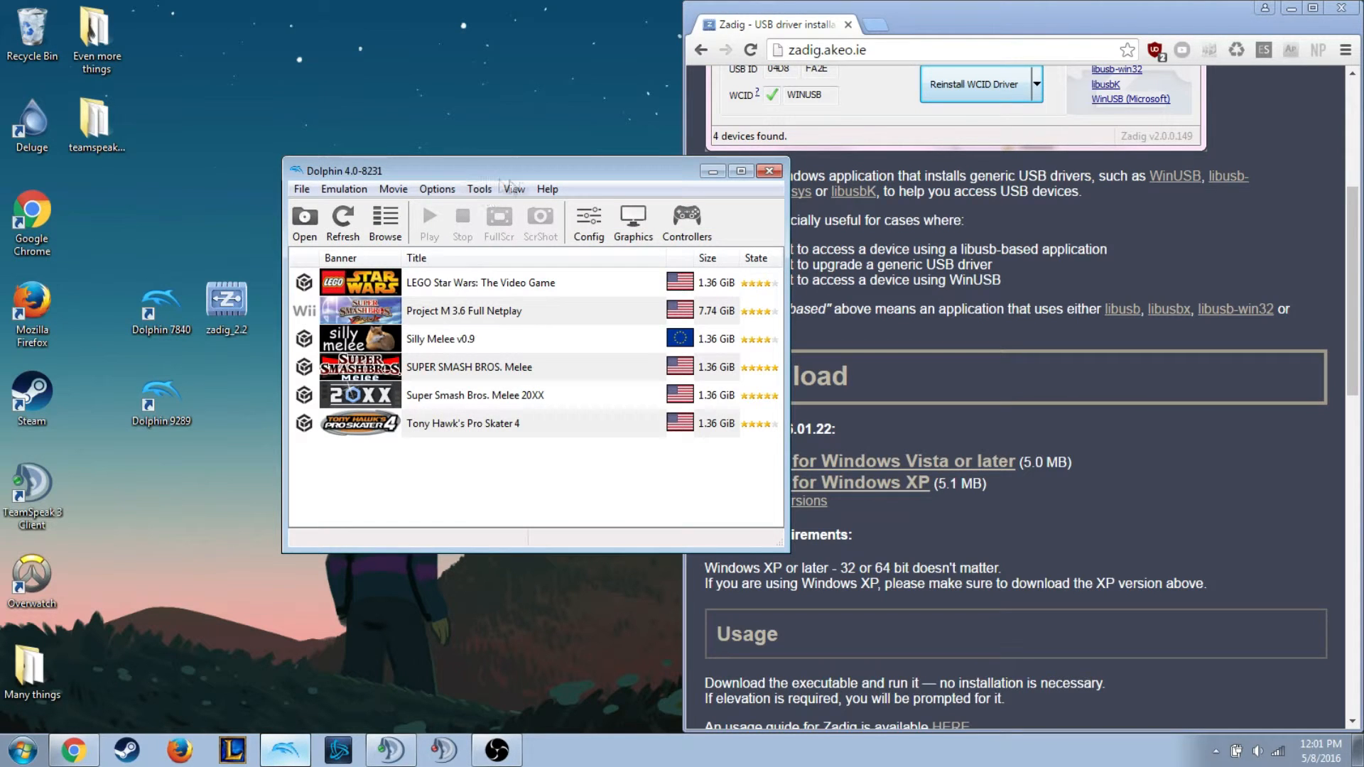
{"action": "left_click", "coordinate": [688, 216]}
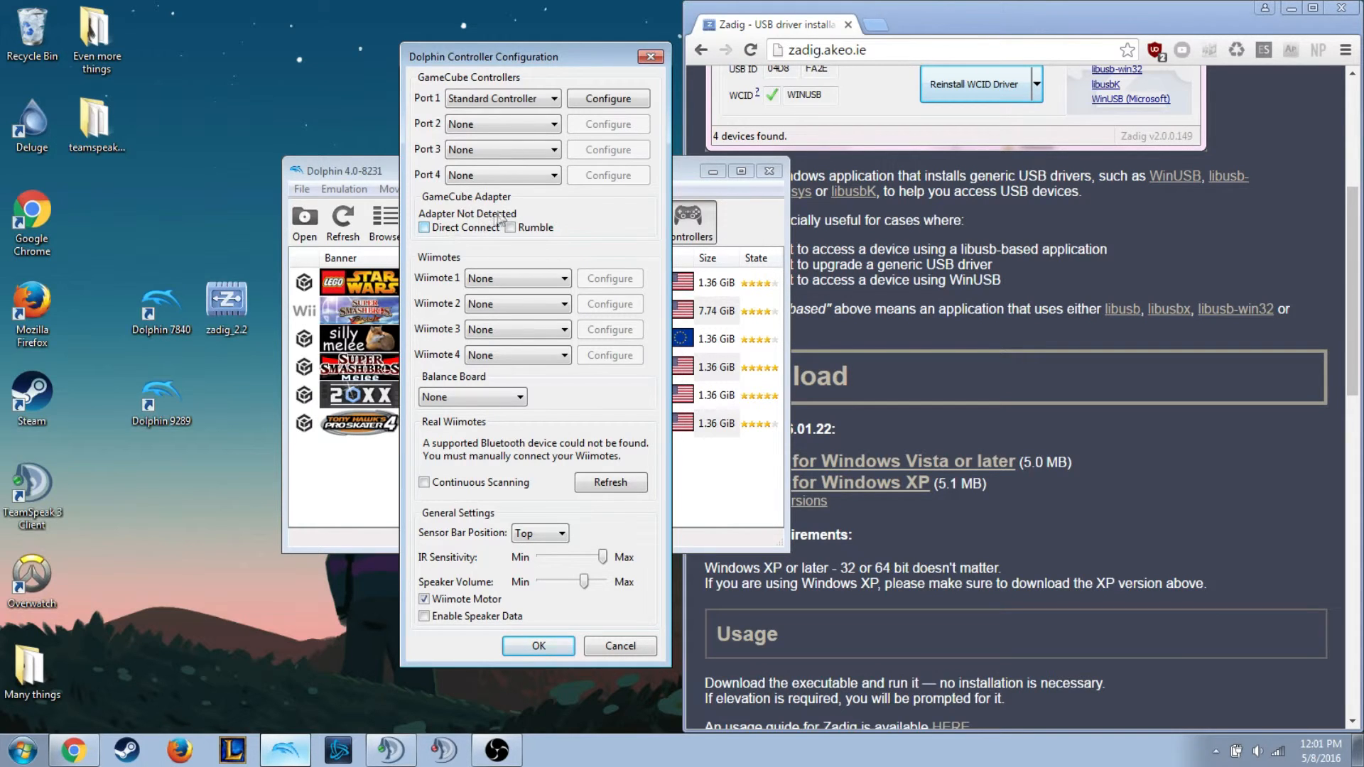
{"action": "left_click", "coordinate": [423, 228]}
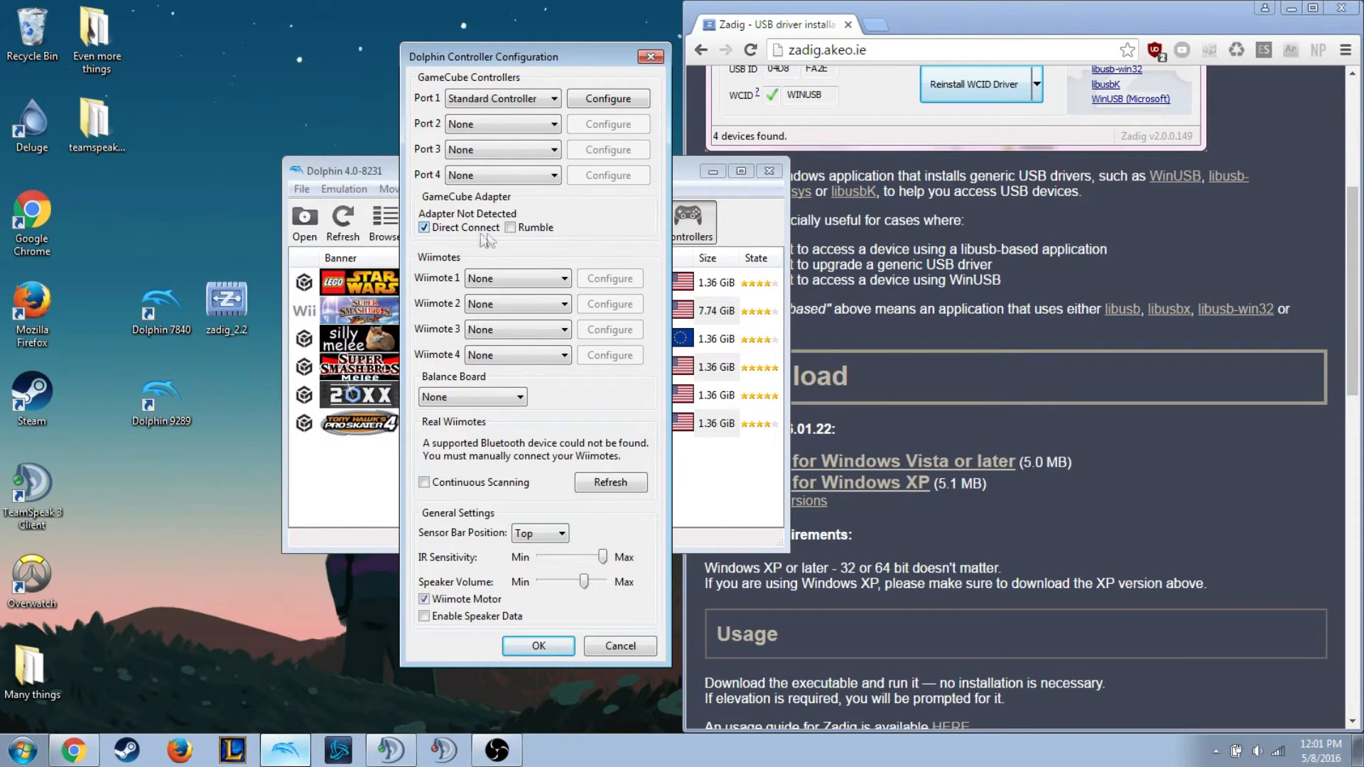
{"action": "left_click", "coordinate": [509, 227]}
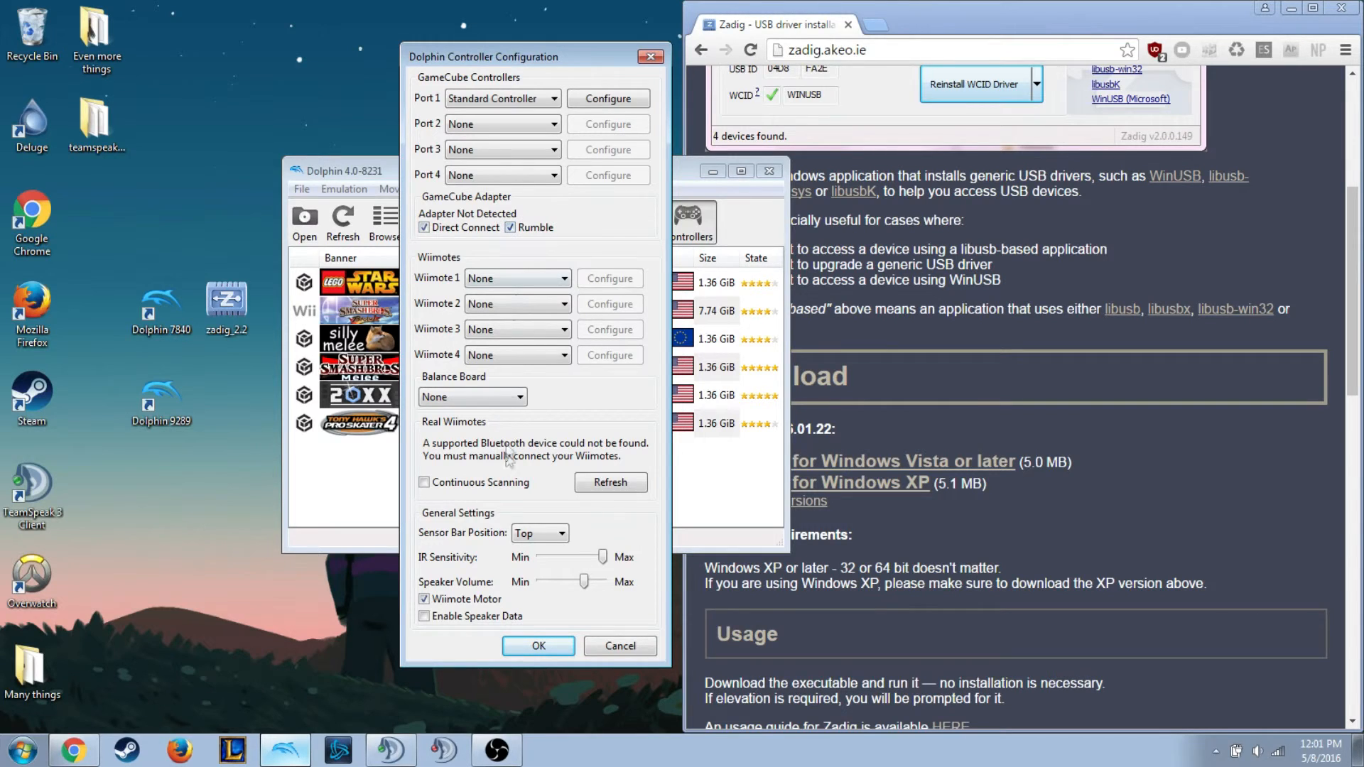
{"action": "left_click", "coordinate": [537, 645]}
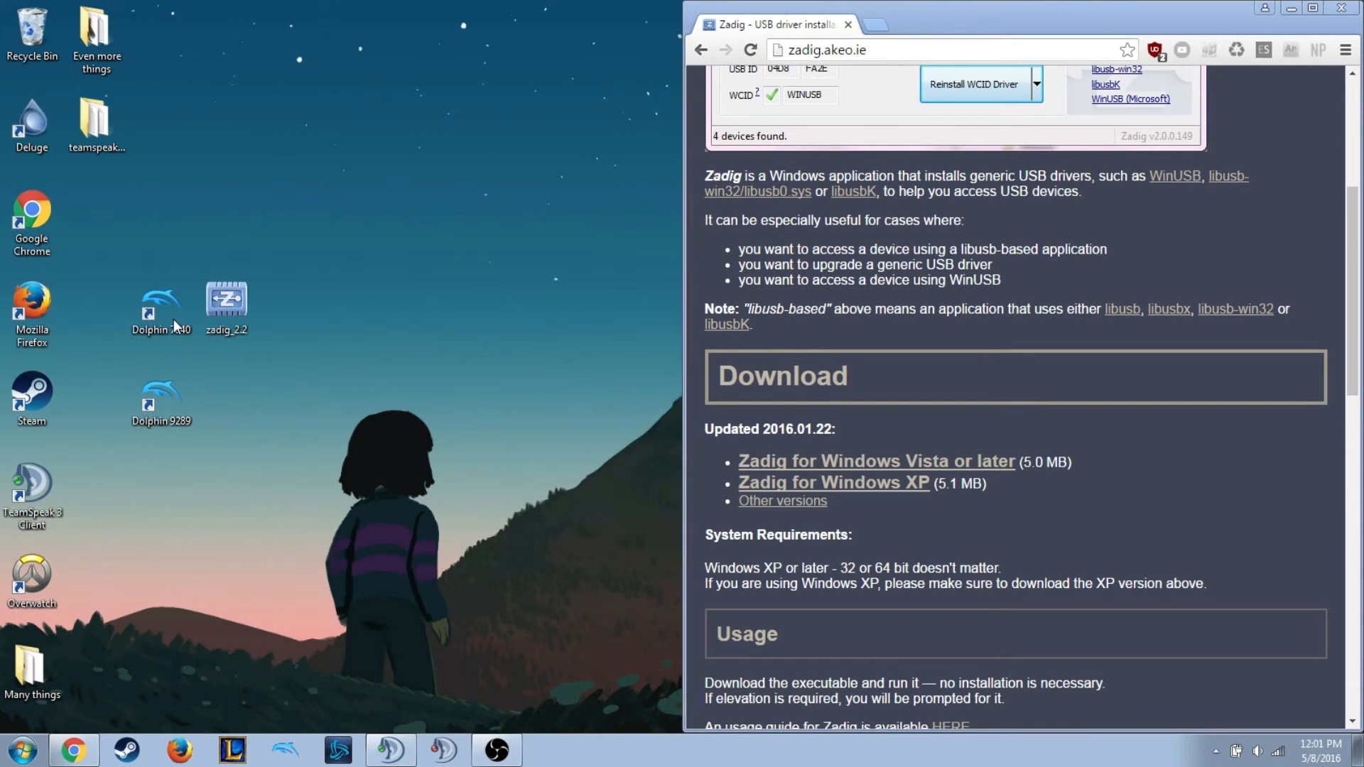
Launch Dolphin 4.0-7840 and view Controllers showing the adapter detected with Direct Connect and Rumble ticked.
{"action": "double_click", "coordinate": [160, 301]}
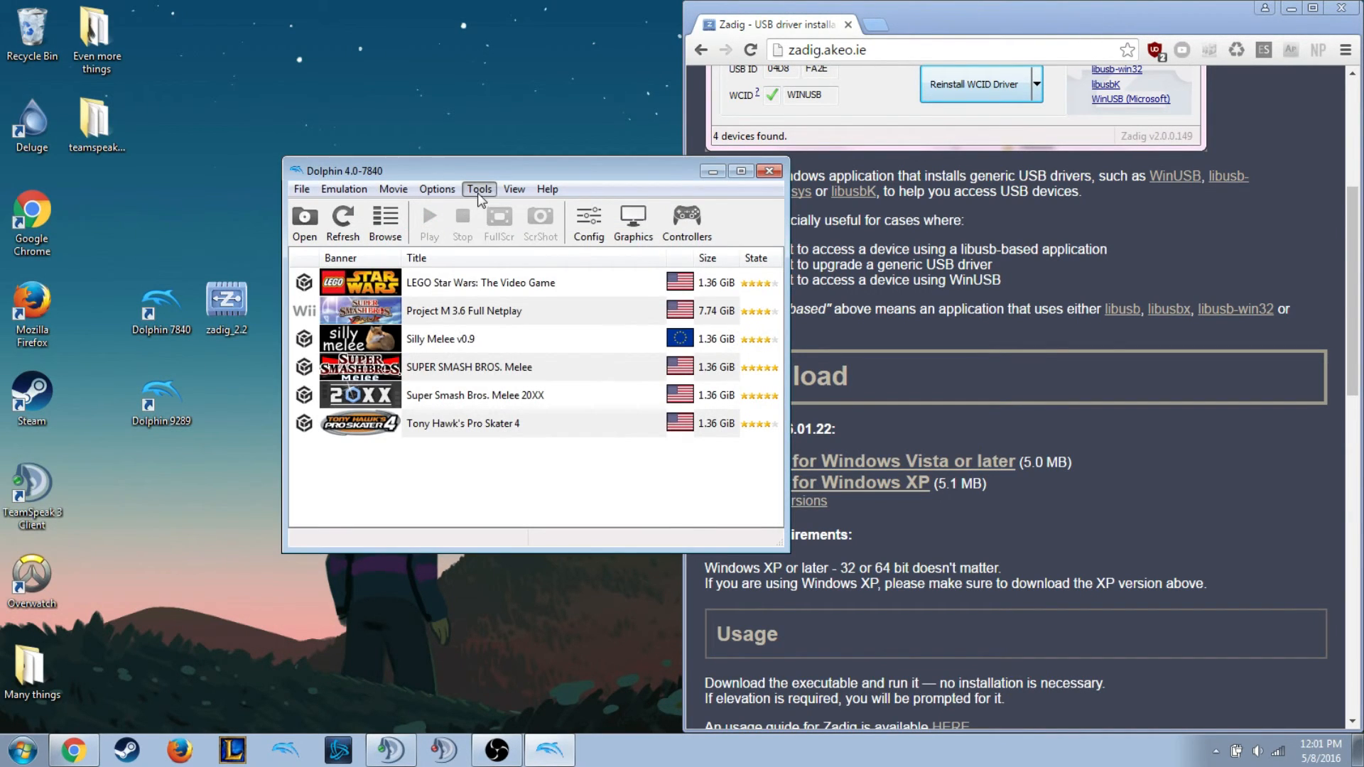
{"action": "left_click", "coordinate": [687, 216]}
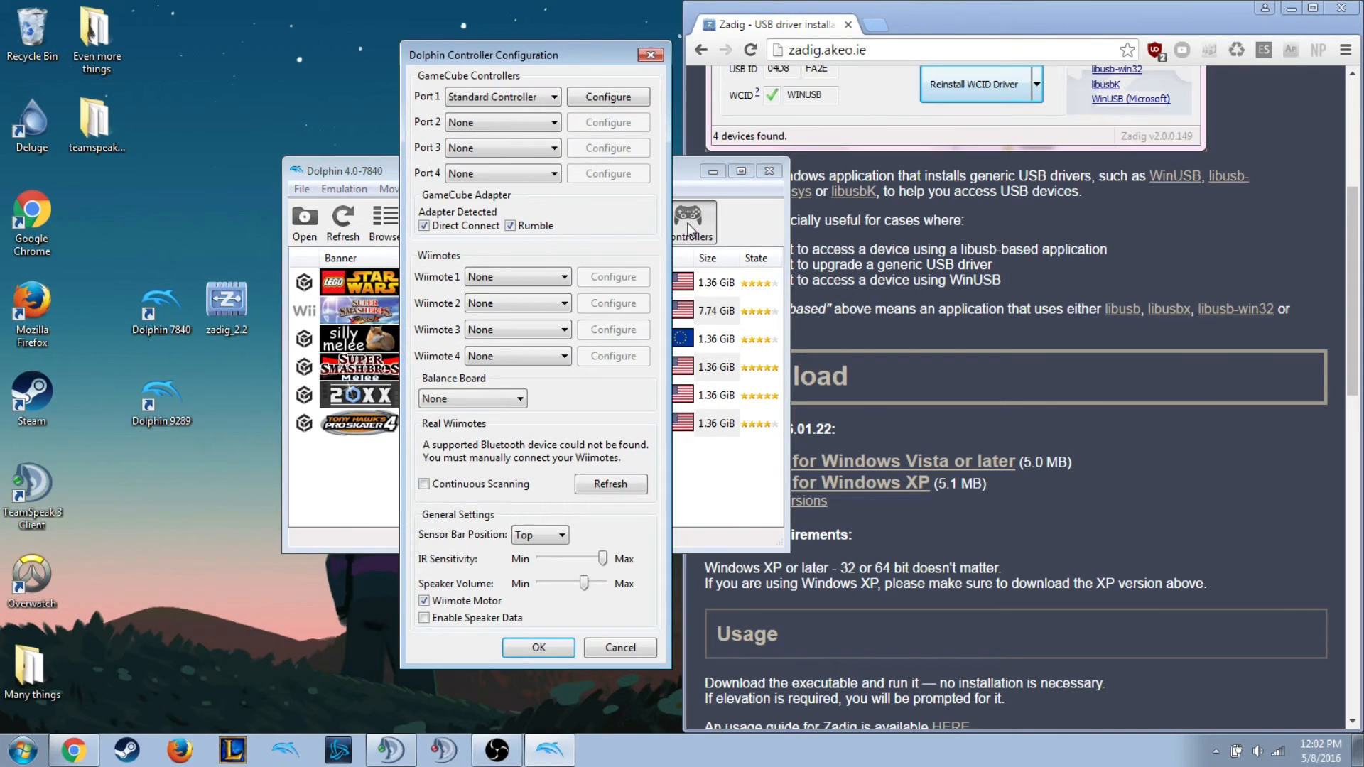